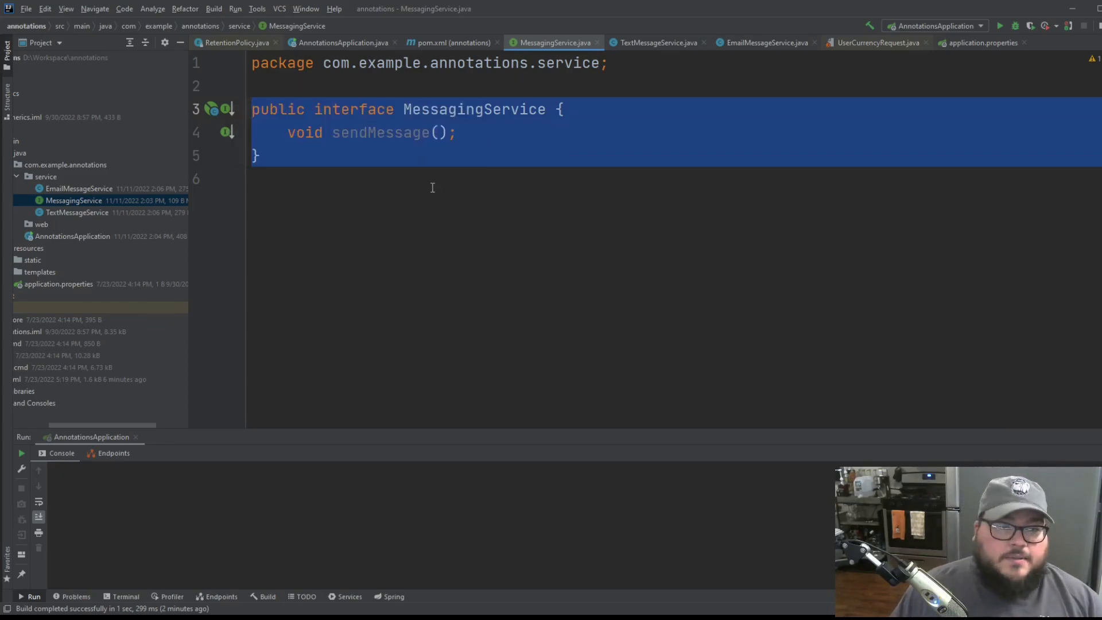
{"action": "mouse_move", "coordinate": [406, 160]}
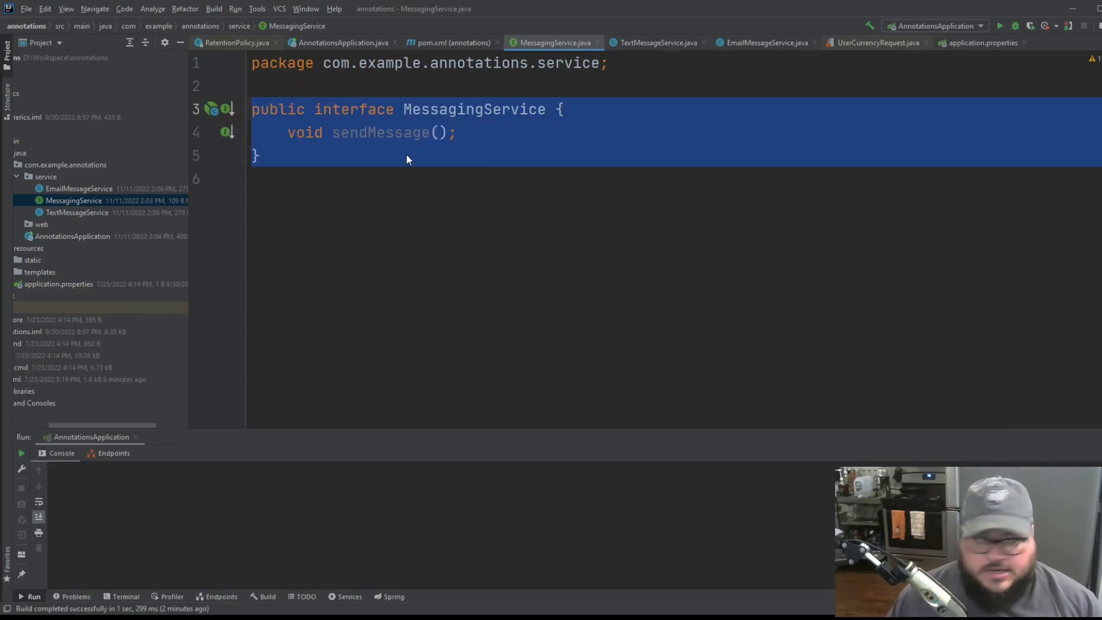
Browse the MessagingService interface, then TextMessageService, then back to EmailMessageService.
{"action": "left_click", "coordinate": [764, 43]}
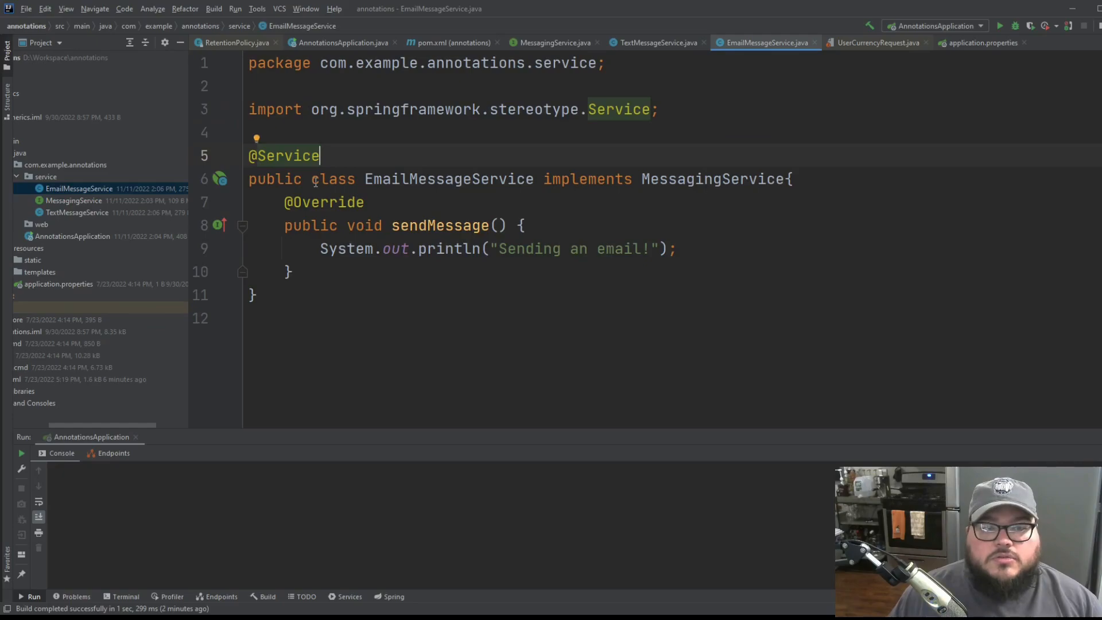
{"action": "double_click", "coordinate": [283, 156]}
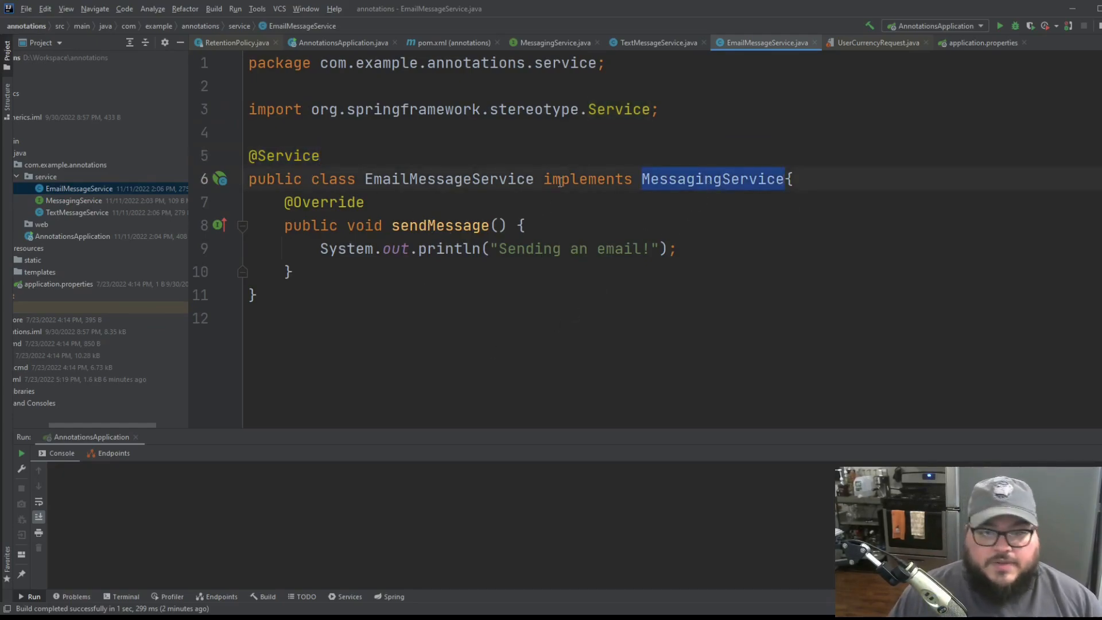
{"action": "double_click", "coordinate": [447, 178]}
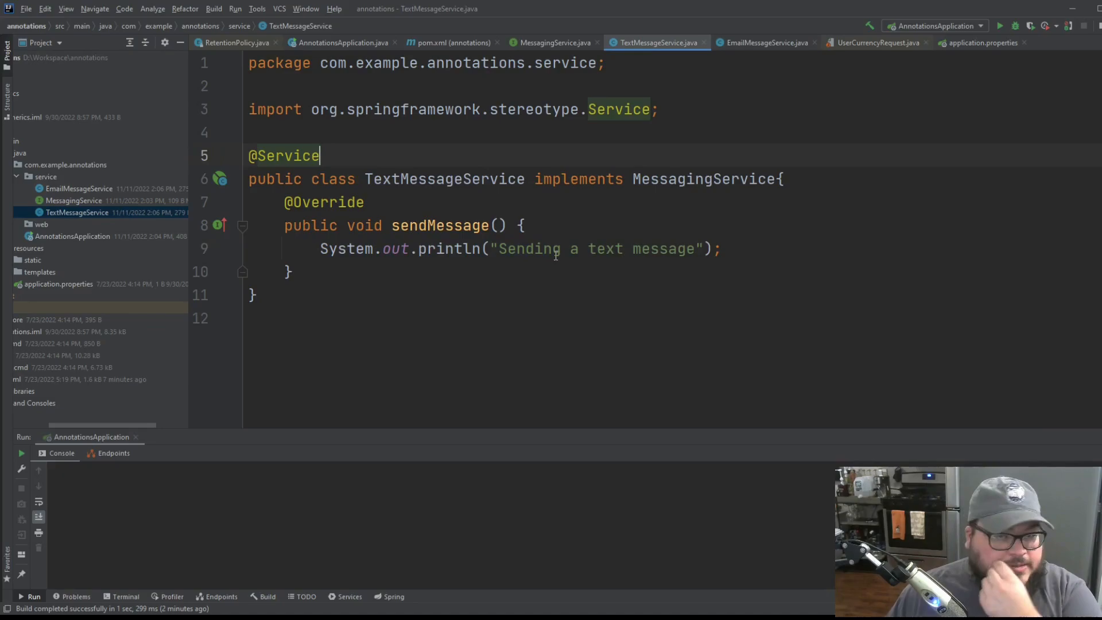
{"action": "left_click", "coordinate": [764, 43]}
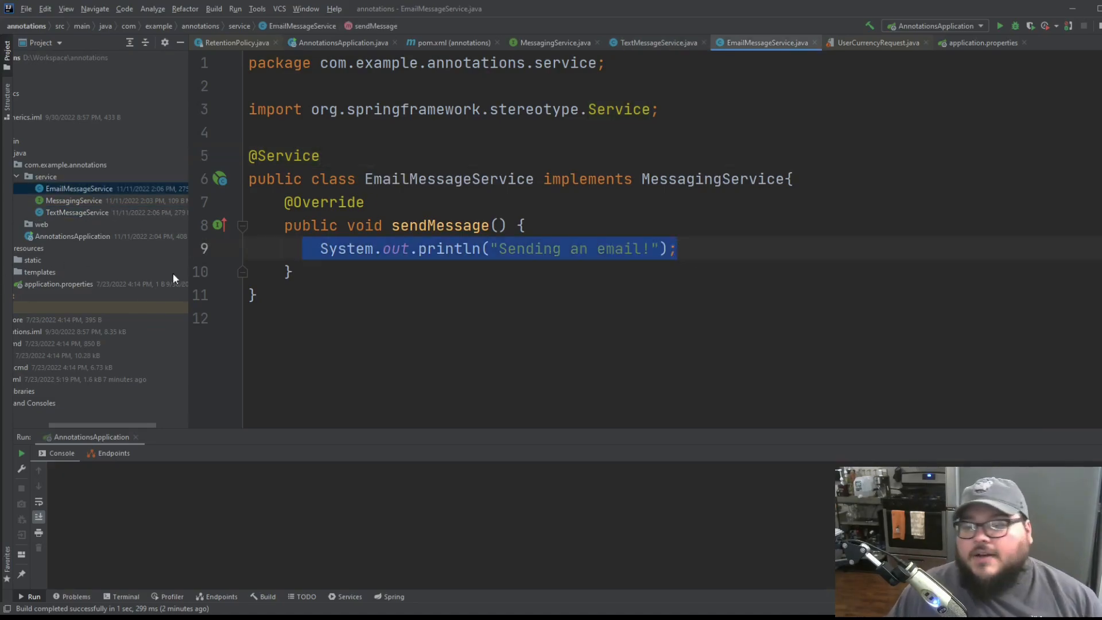
{"action": "left_click", "coordinate": [73, 236]}
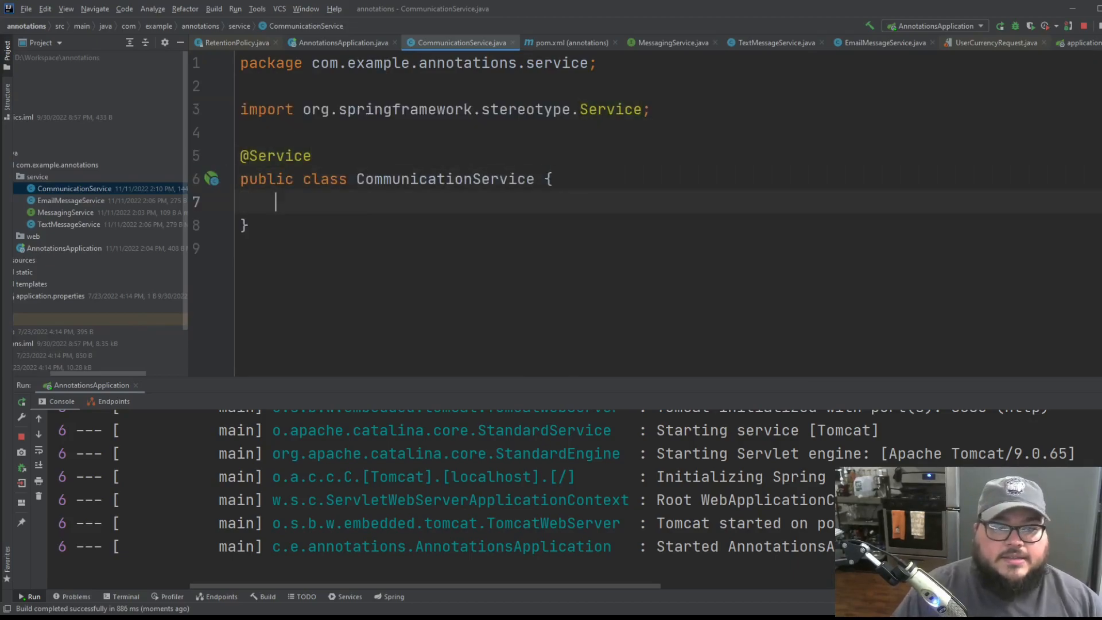
Add a MessagingService messagingService field and a contactCustomer method calling sendMessage to CommunicationService.
{"action": "type", "text": "M"}
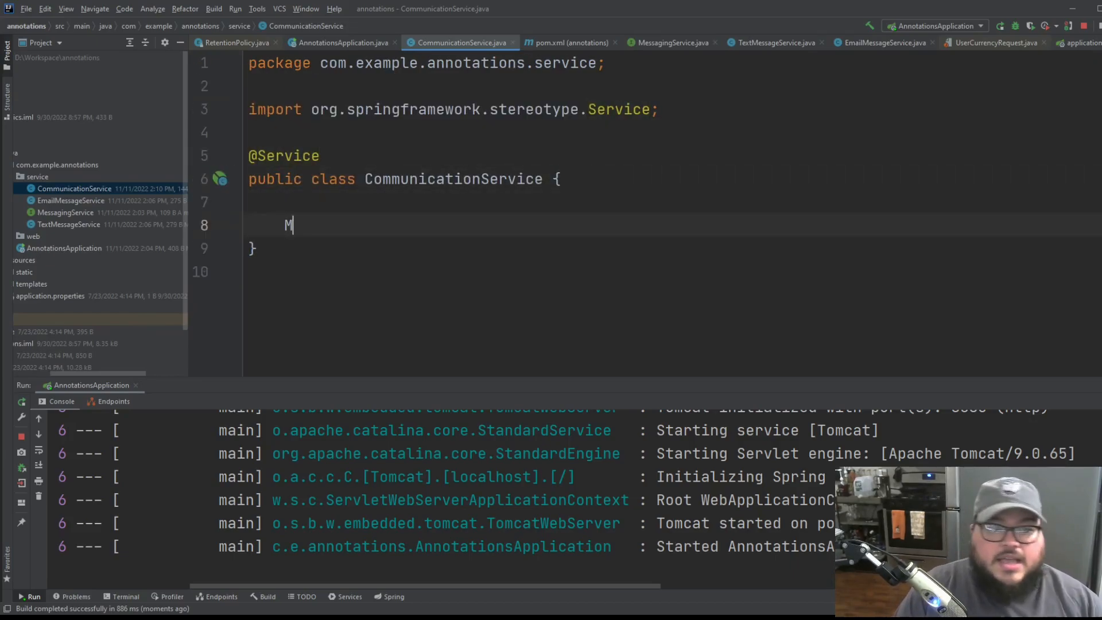
{"action": "type", "text": "essagingService messagingService"}
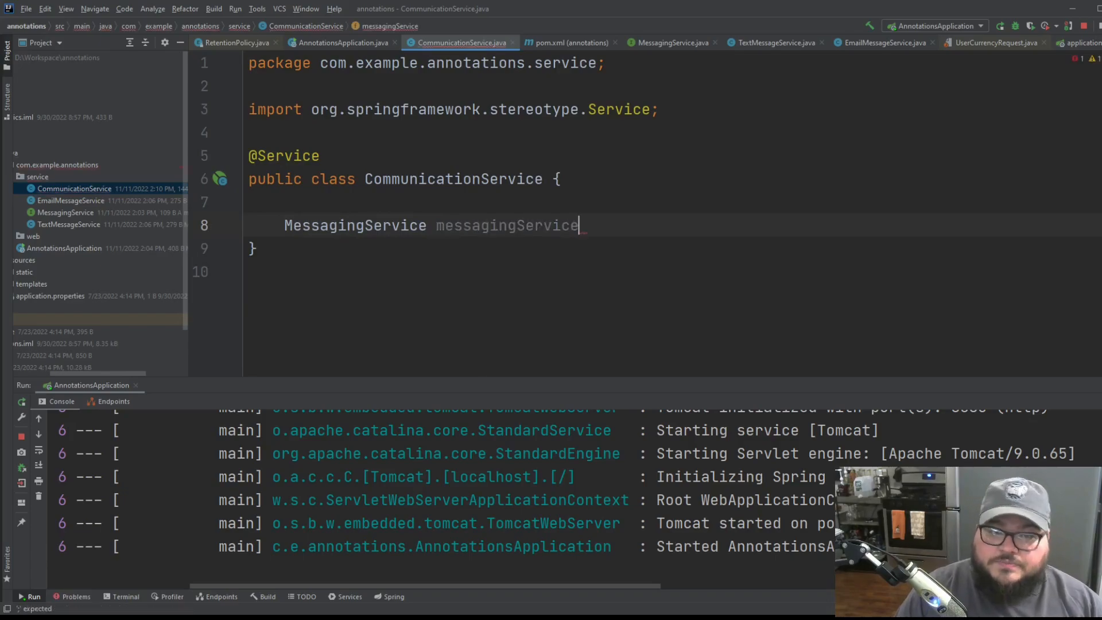
{"action": "type", "text": ";"}
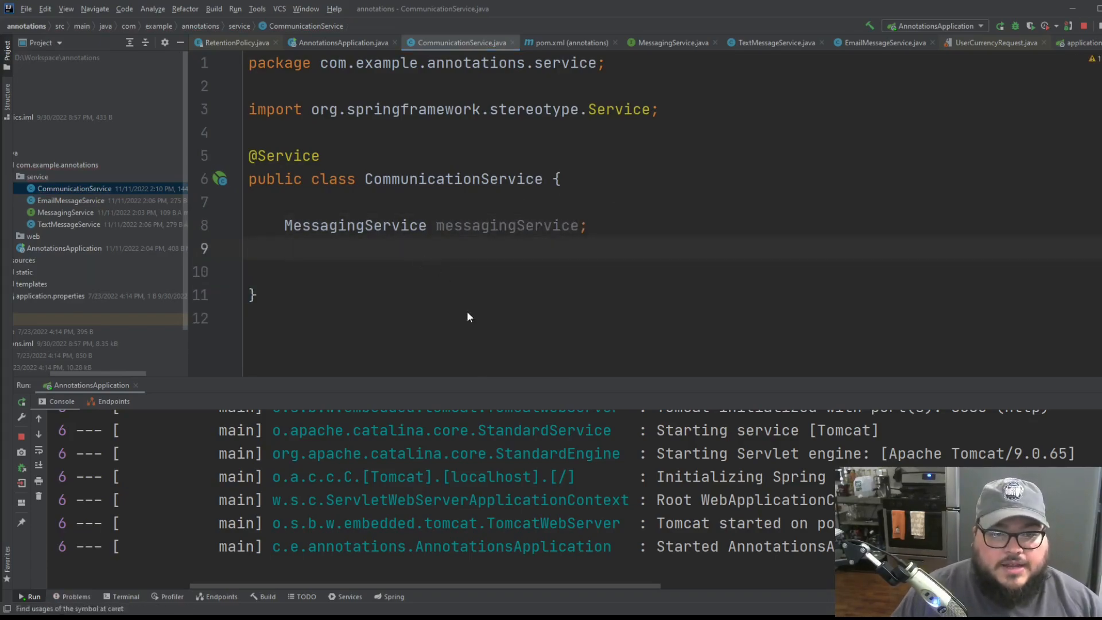
{"action": "mouse_move", "coordinate": [503, 388]}
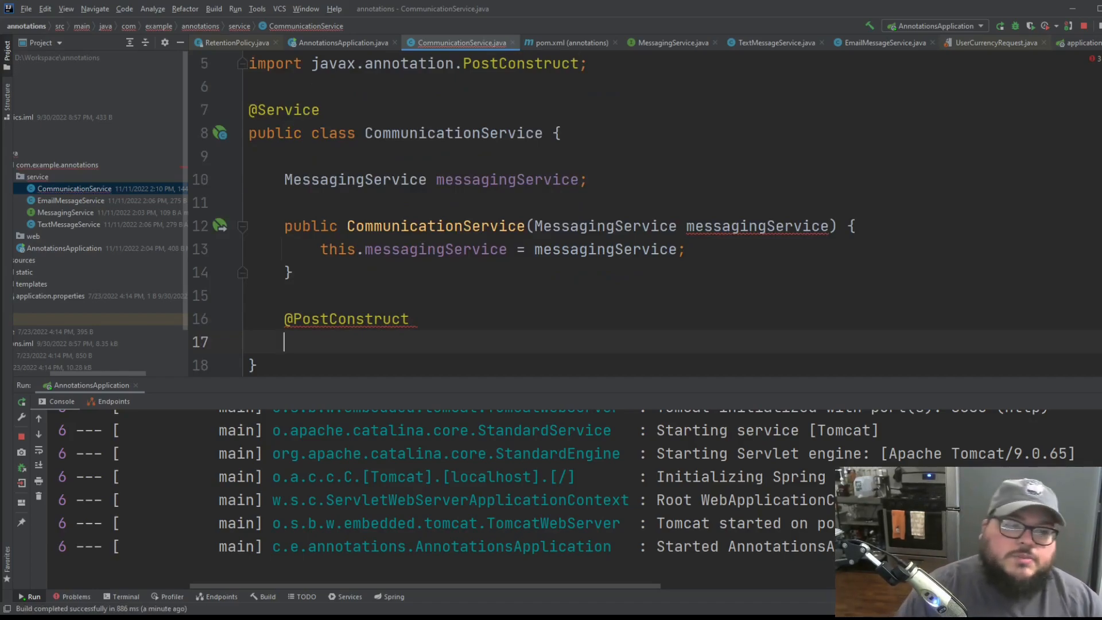
{"action": "type", "text": "void conc(){}"}
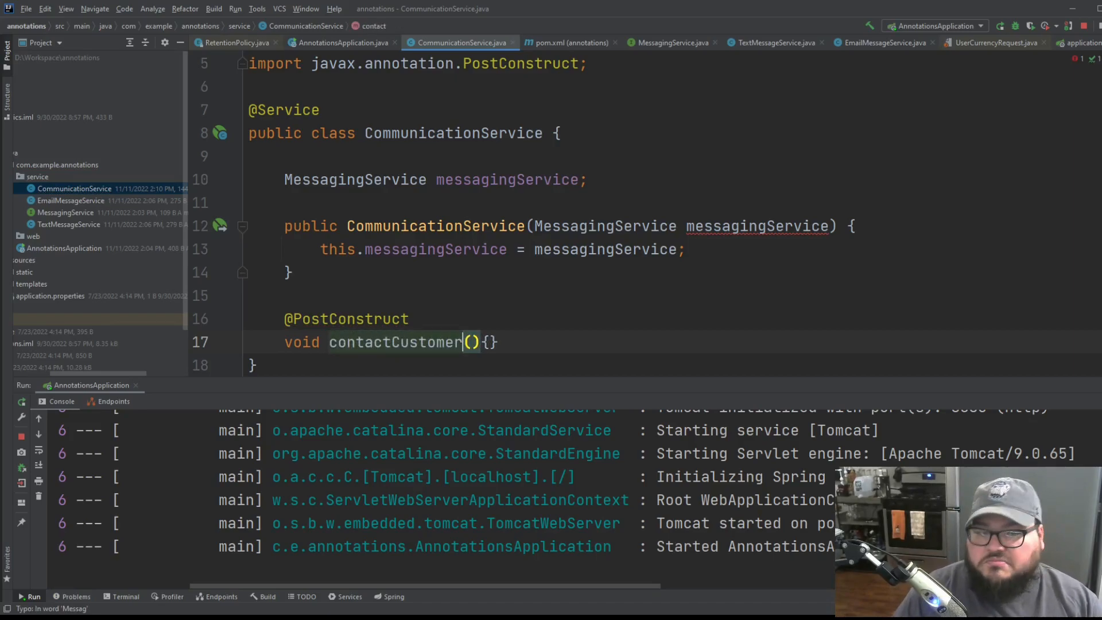
{"action": "type", "text": "messagingService.sendMessage();"}
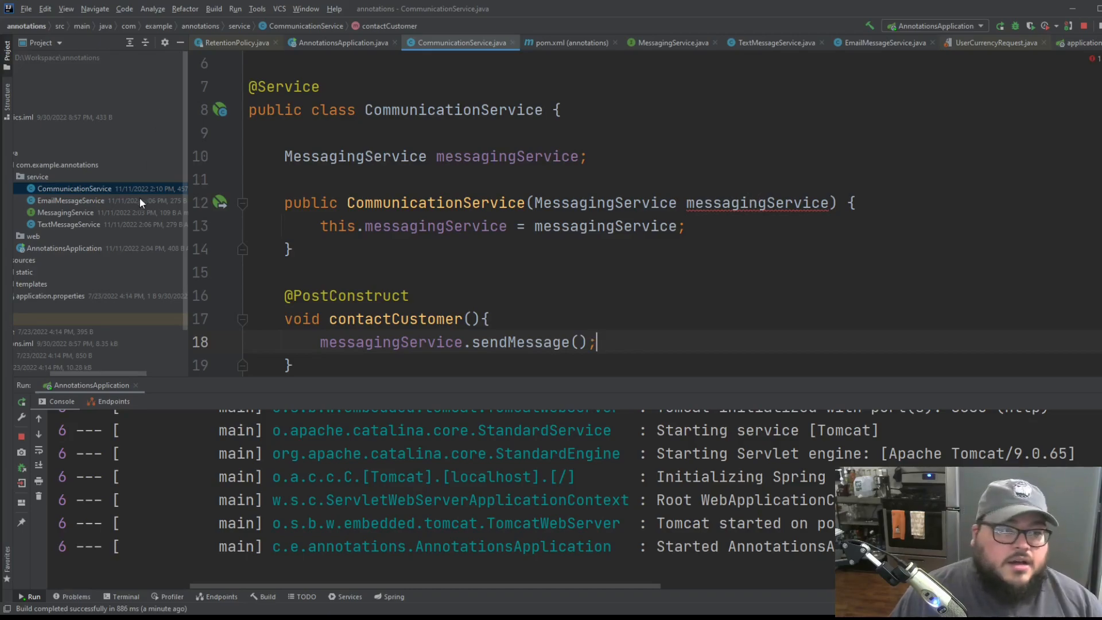
{"action": "left_click", "coordinate": [342, 43]}
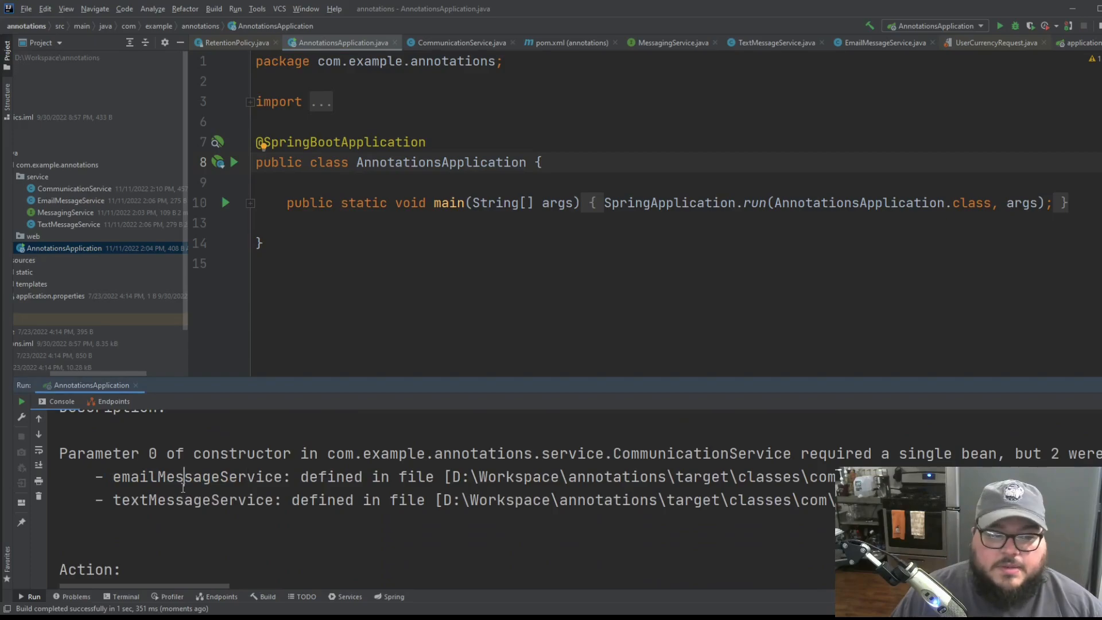
Run the app, inspect the textMessageService two-bean error, and reopen EmailMessageService.
{"action": "double_click", "coordinate": [193, 500]}
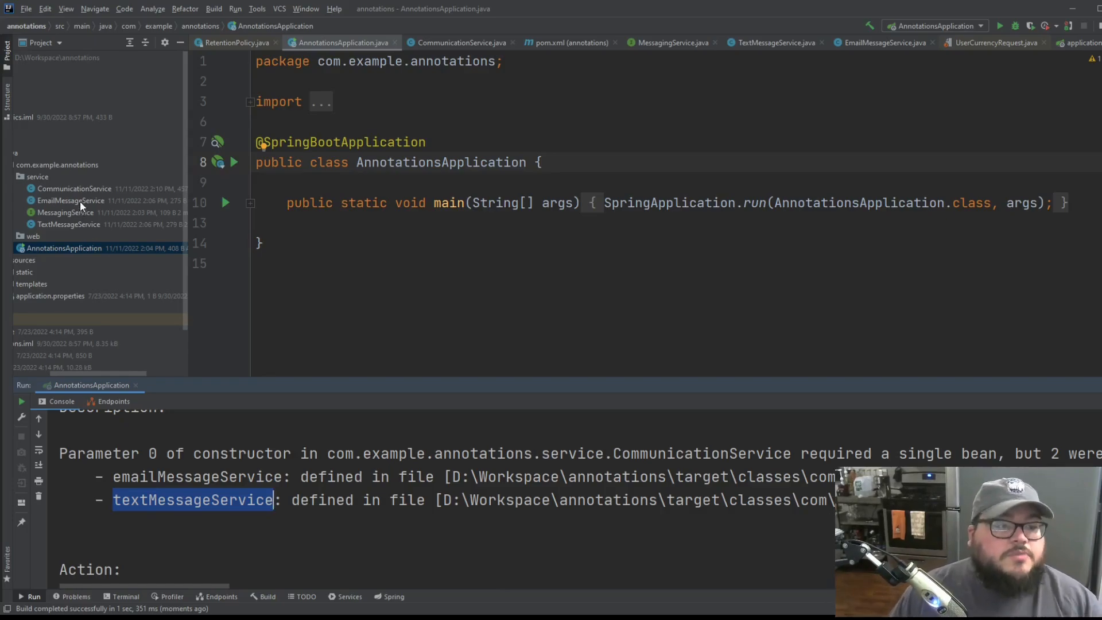
{"action": "double_click", "coordinate": [70, 200]}
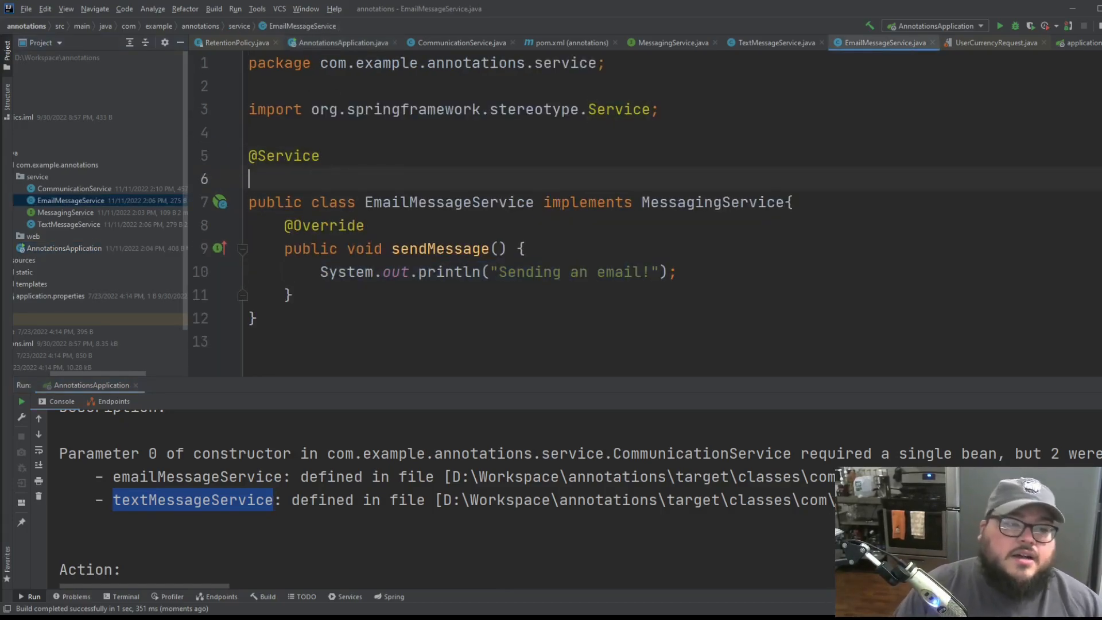
{"action": "type", "text": "@Conditi"}
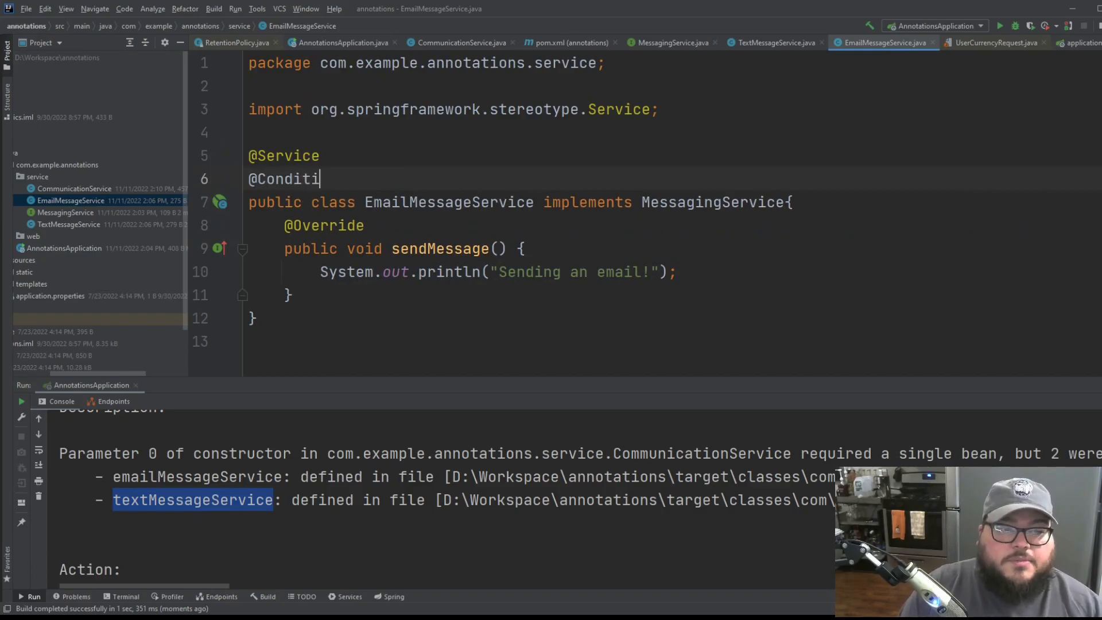
{"action": "type", "text": "onalOn"}
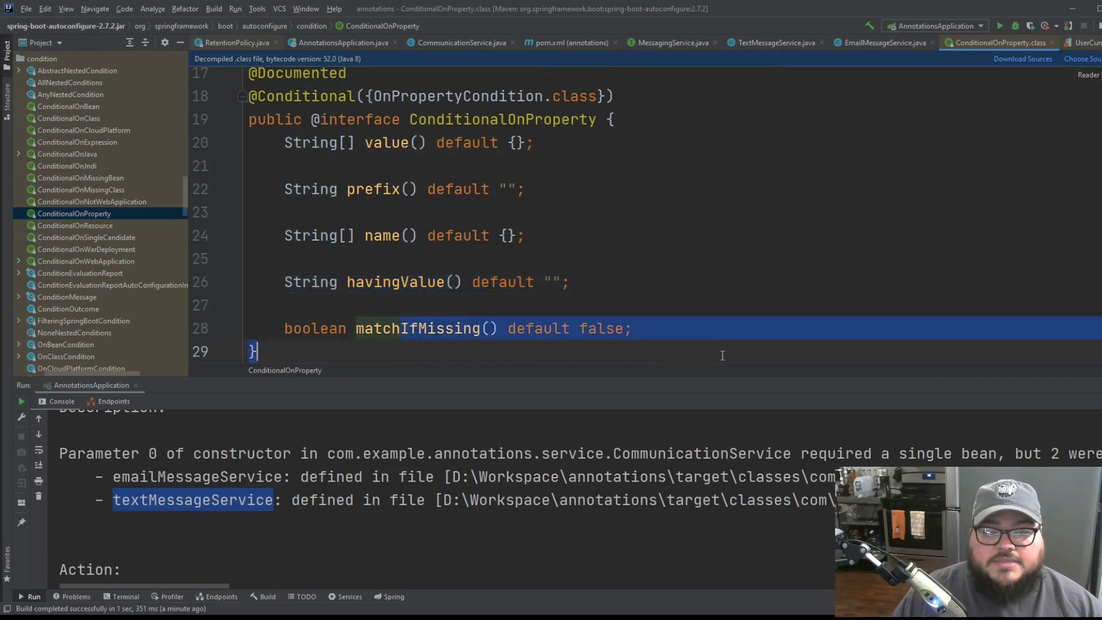
{"action": "left_click", "coordinate": [882, 43]}
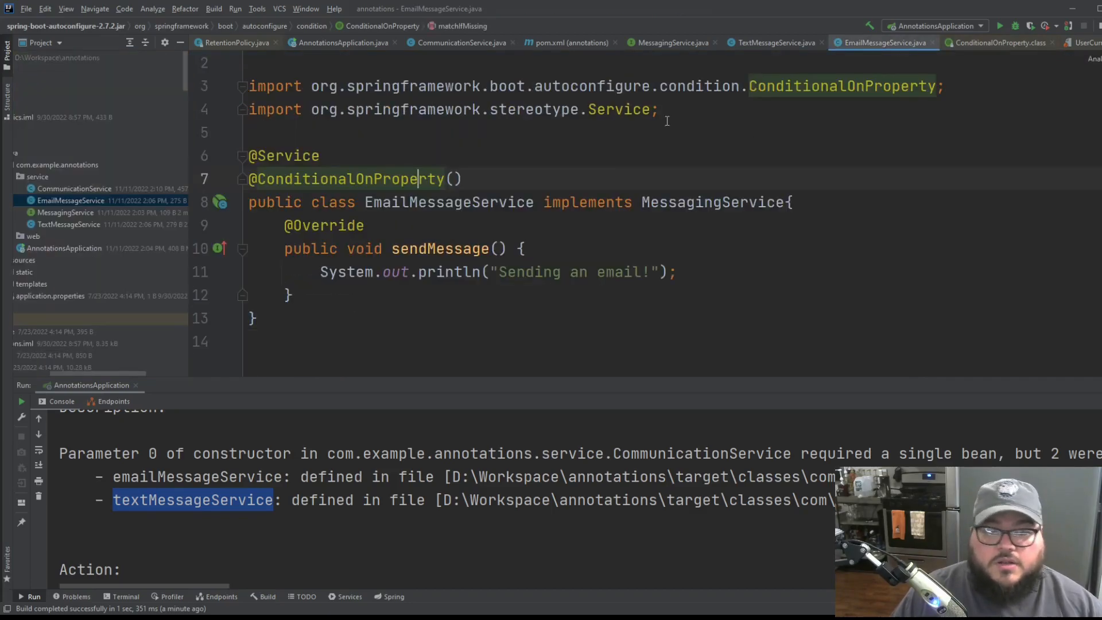
{"action": "type", "text": "value = \""}
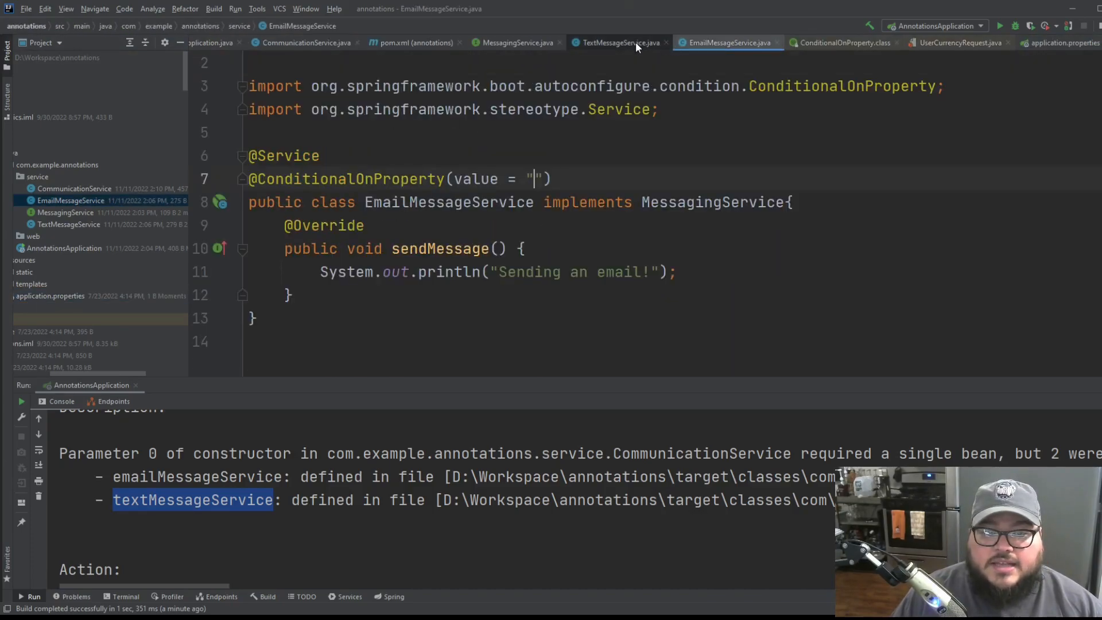
{"action": "type", "text": "message."}
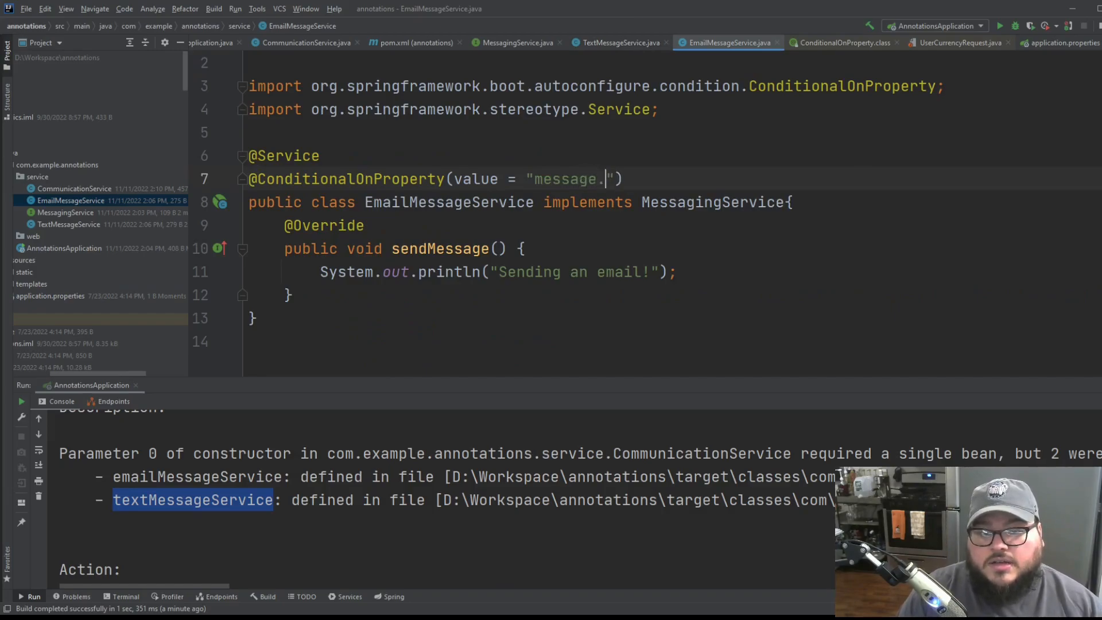
{"action": "type", "text": "type\","}
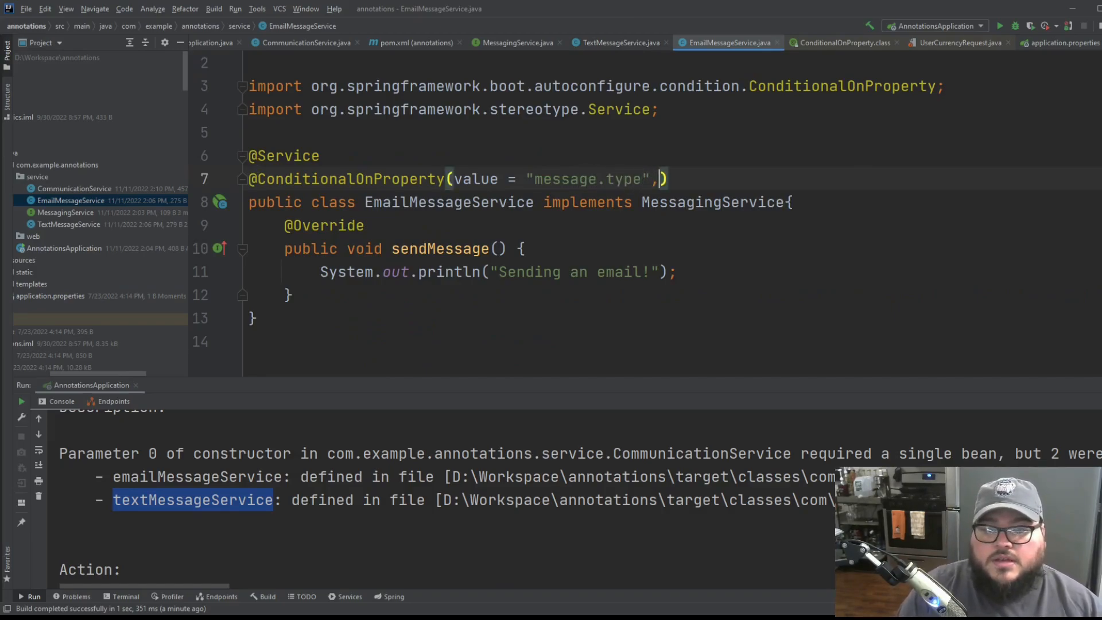
{"action": "type", "text": "havingValue ="}
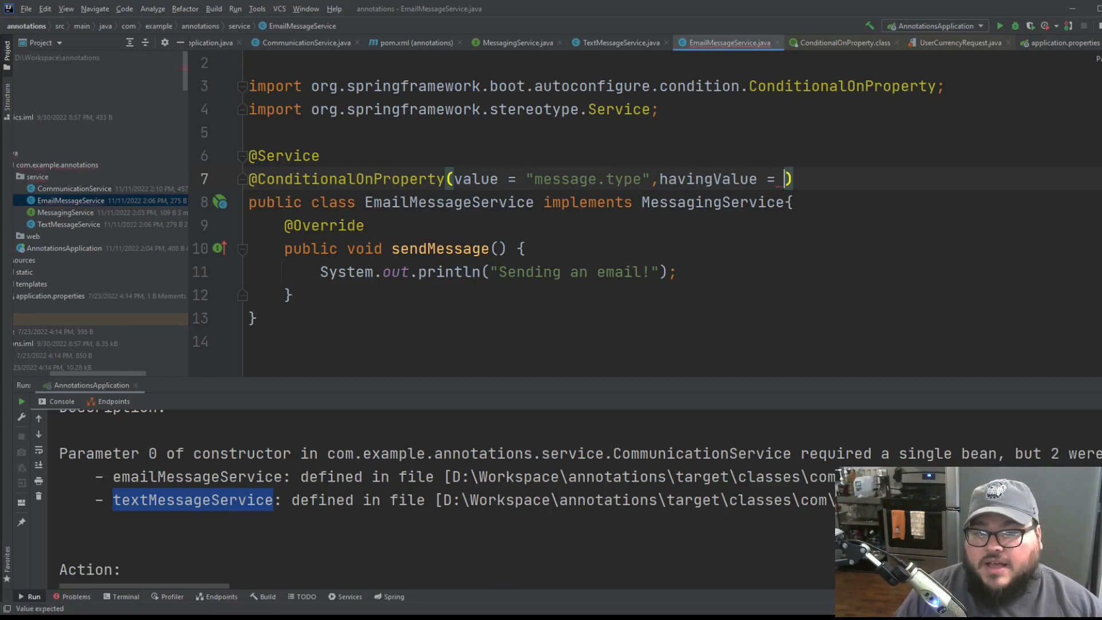
{"action": "type", "text": "\"\""}
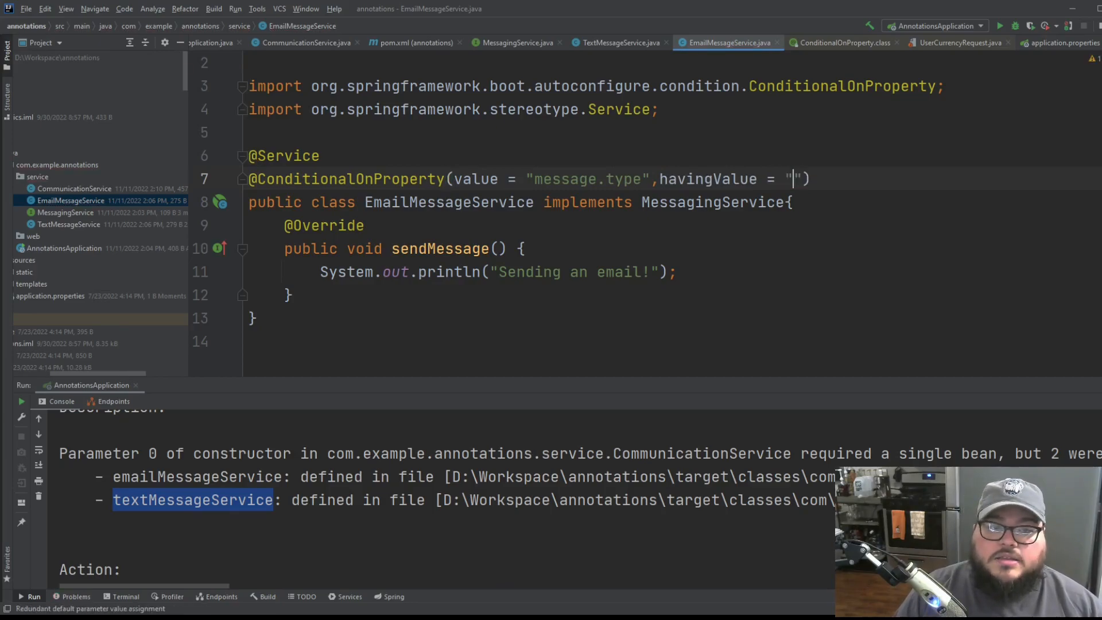
{"action": "type", "text": "email"}
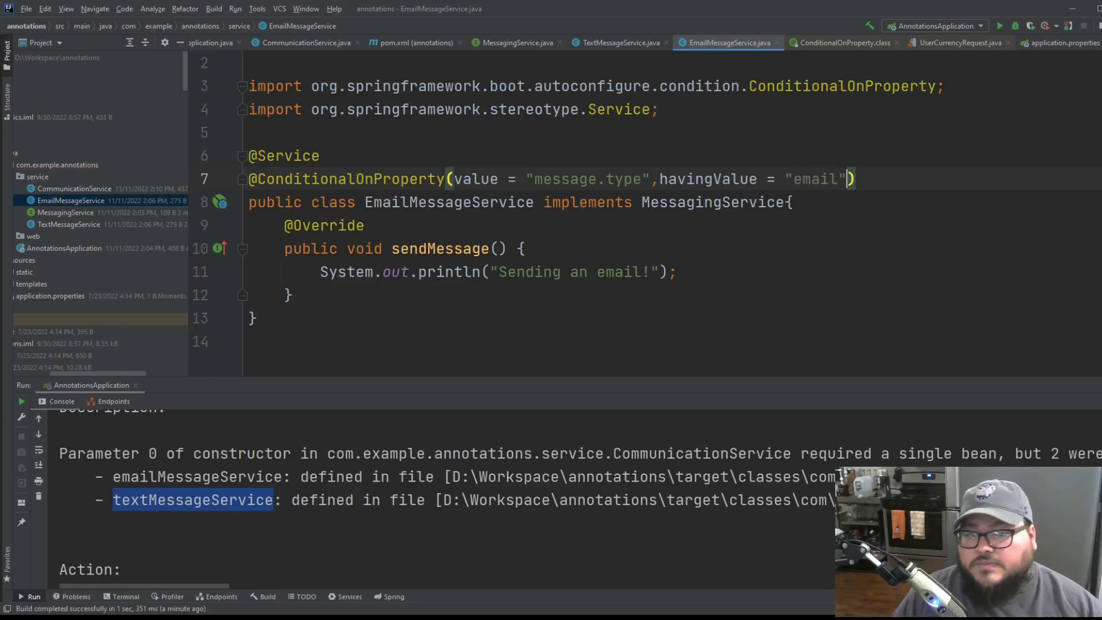
{"action": "type", "text": ",matchIfMissing = true"}
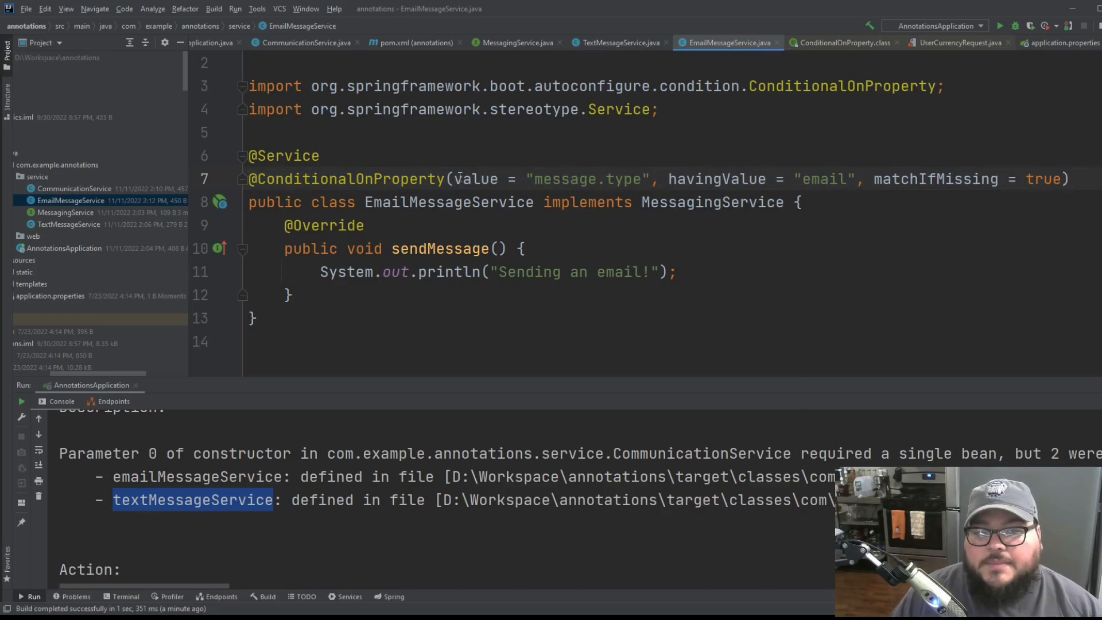
{"action": "double_click", "coordinate": [588, 178]}
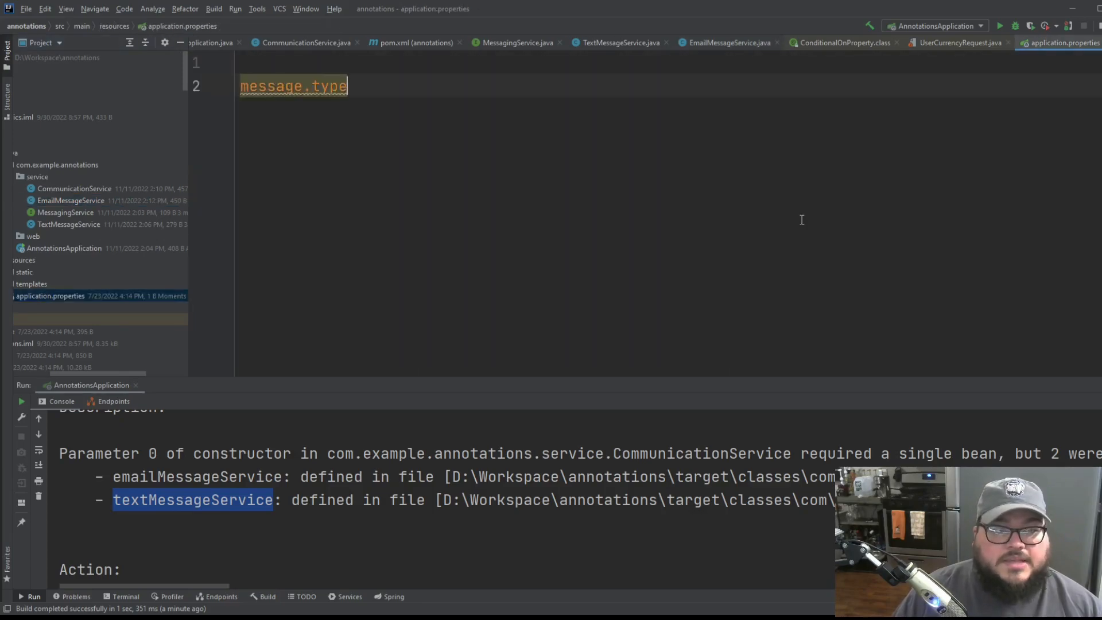
Set message.type= email in application.properties and copy the condition onto TextMessageService.
{"action": "type", "text": ":"}
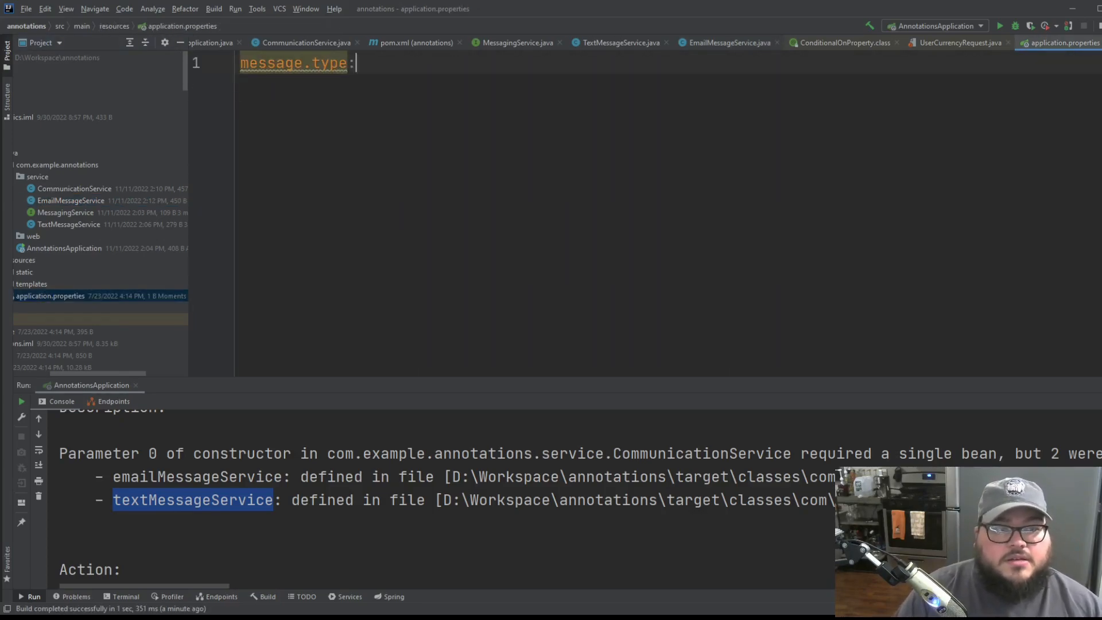
{"action": "type", "text": "'"}
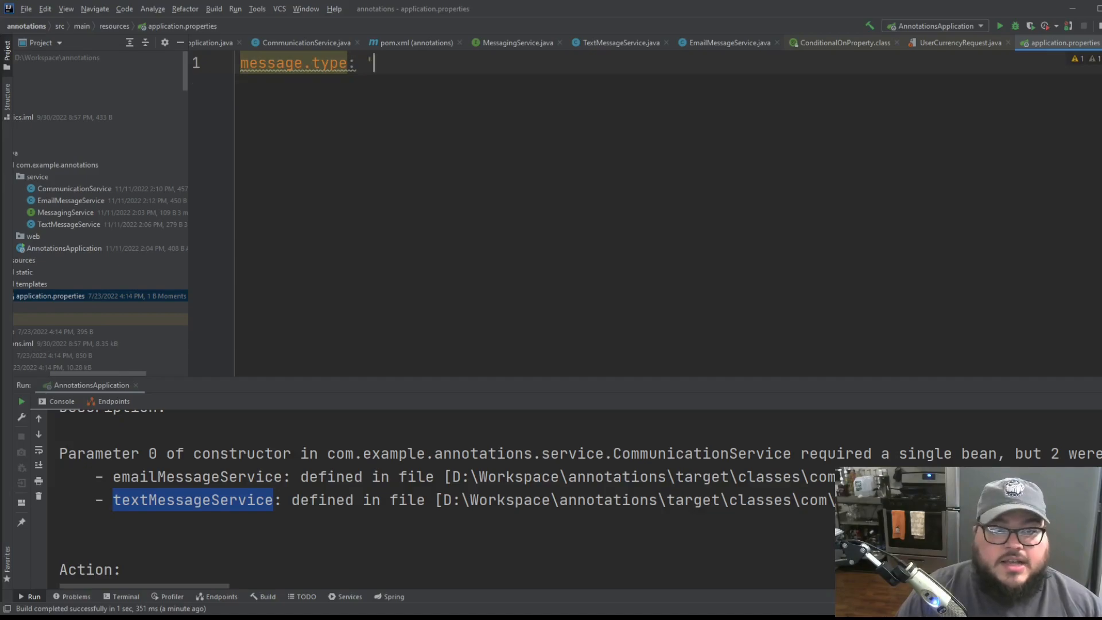
{"action": "type", "text": "email"}
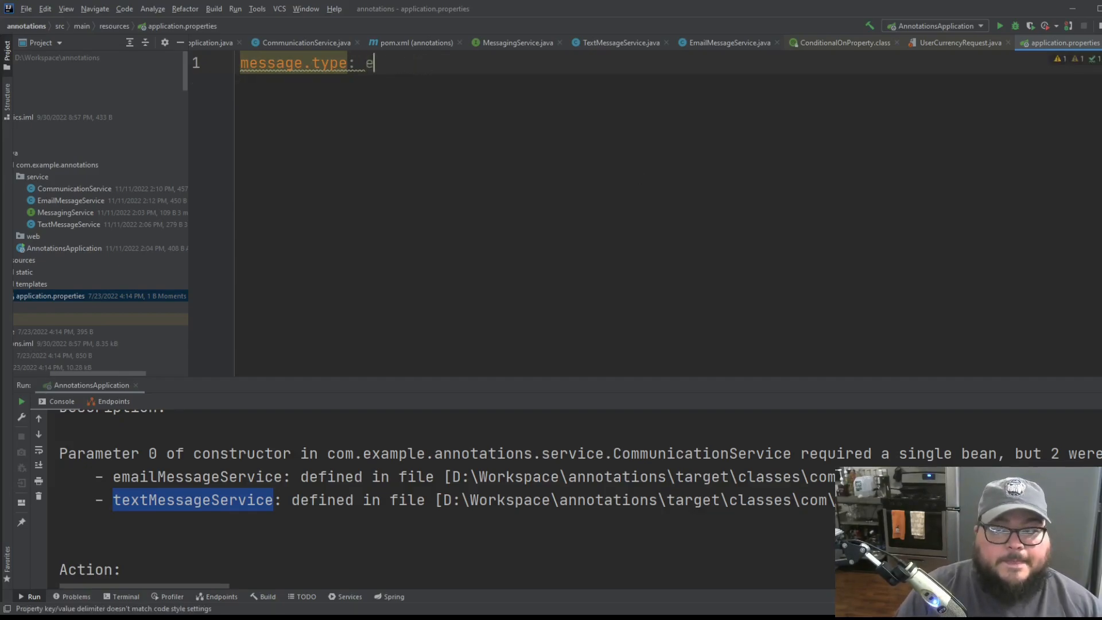
{"action": "type", "text": "mail"}
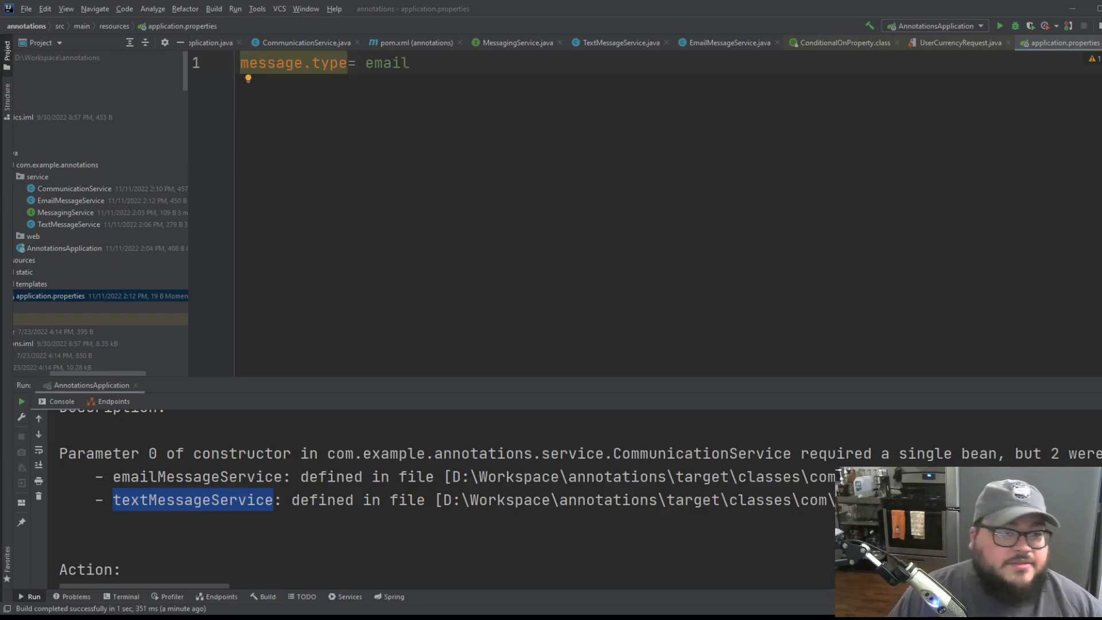
{"action": "left_click", "coordinate": [53, 201]}
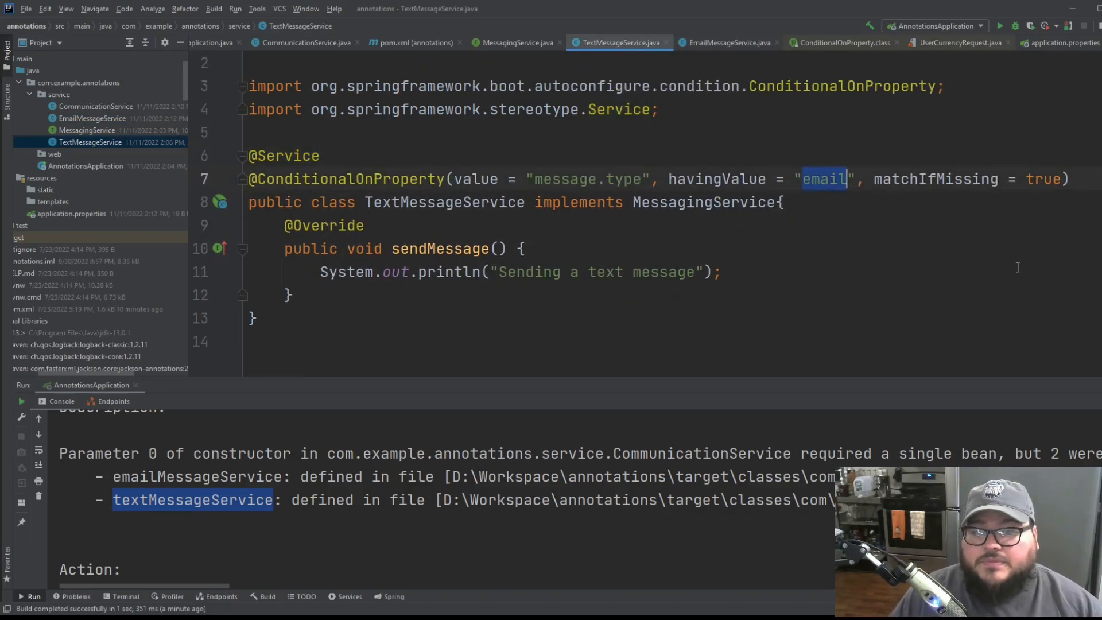
Change TextMessageService's condition to havingValue "text" with matchIfMissing false.
{"action": "type", "text": "text"}
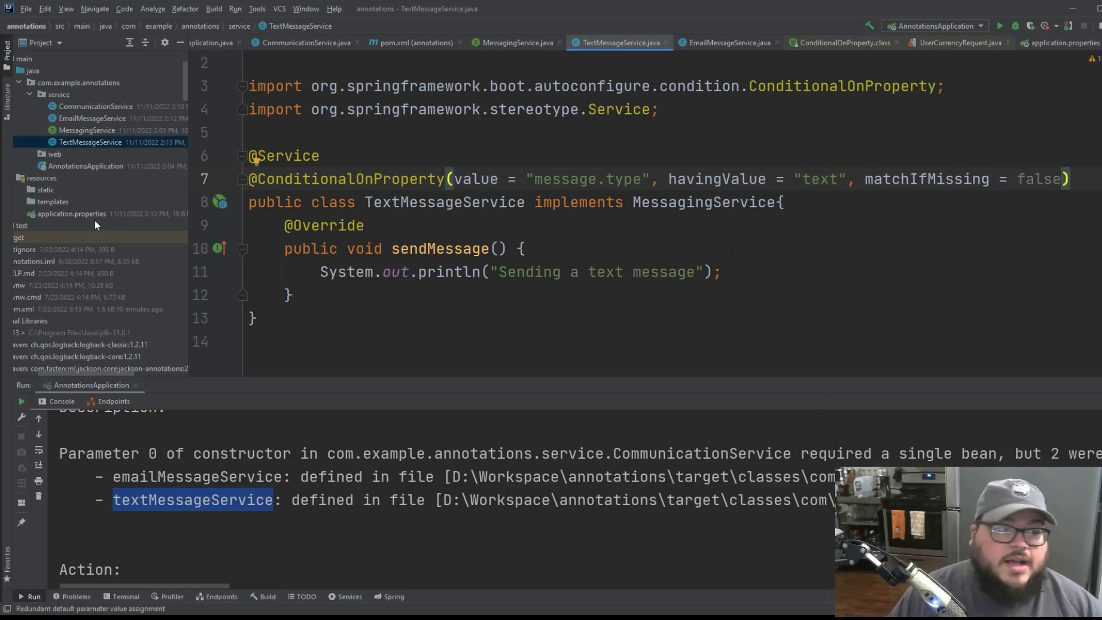
{"action": "left_click", "coordinate": [71, 214]}
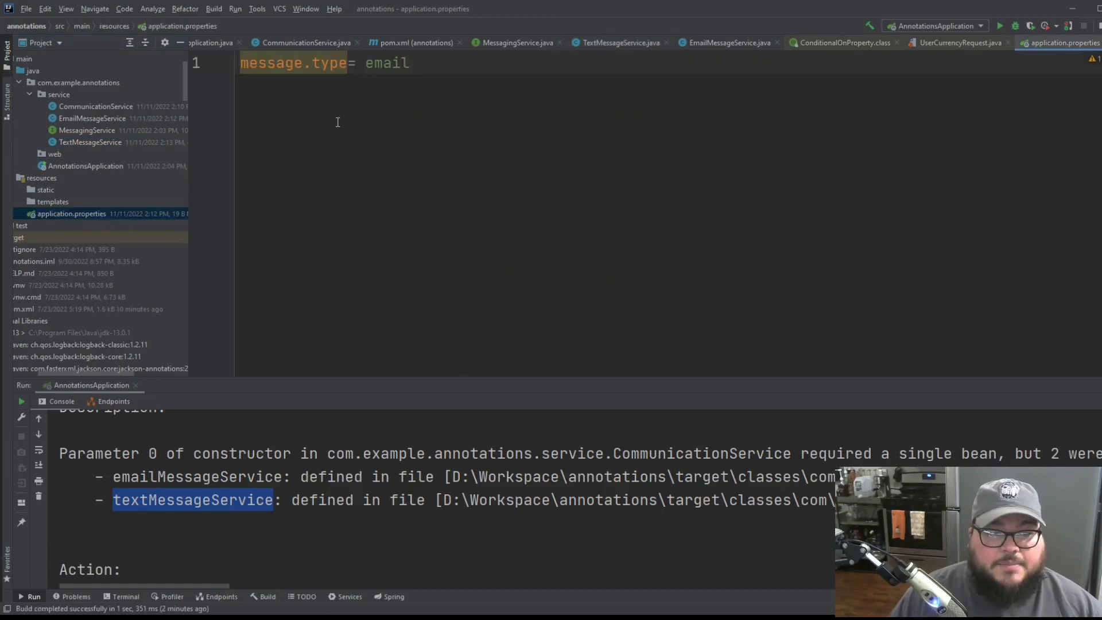
Switch message.type to text and rerun, printing 'Sending a text message'.
{"action": "type", "text": "#"}
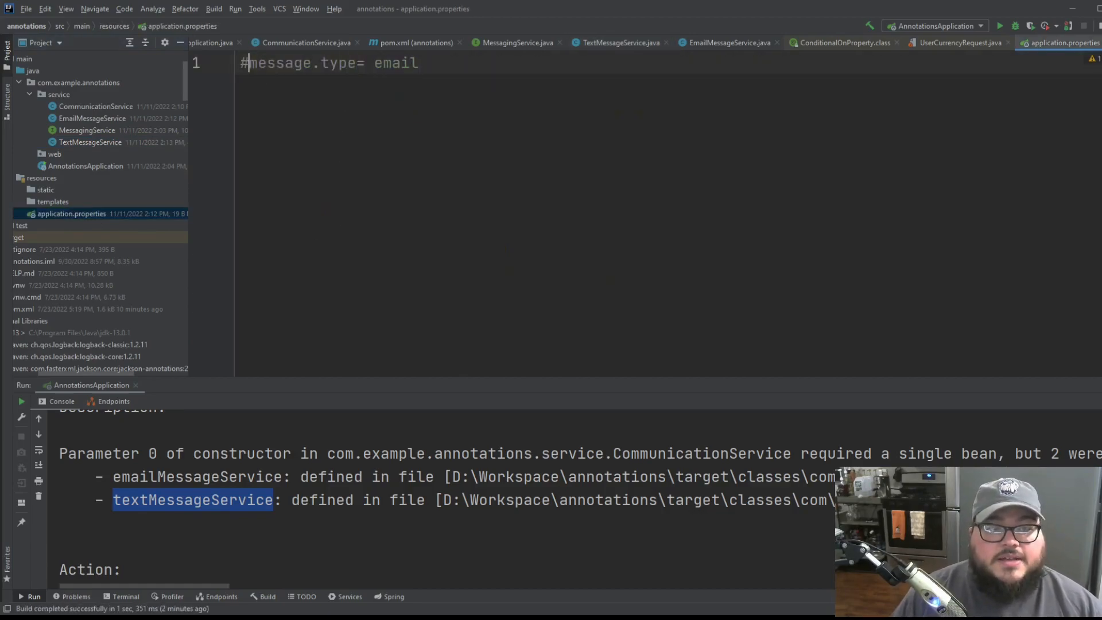
{"action": "left_click", "coordinate": [85, 166]}
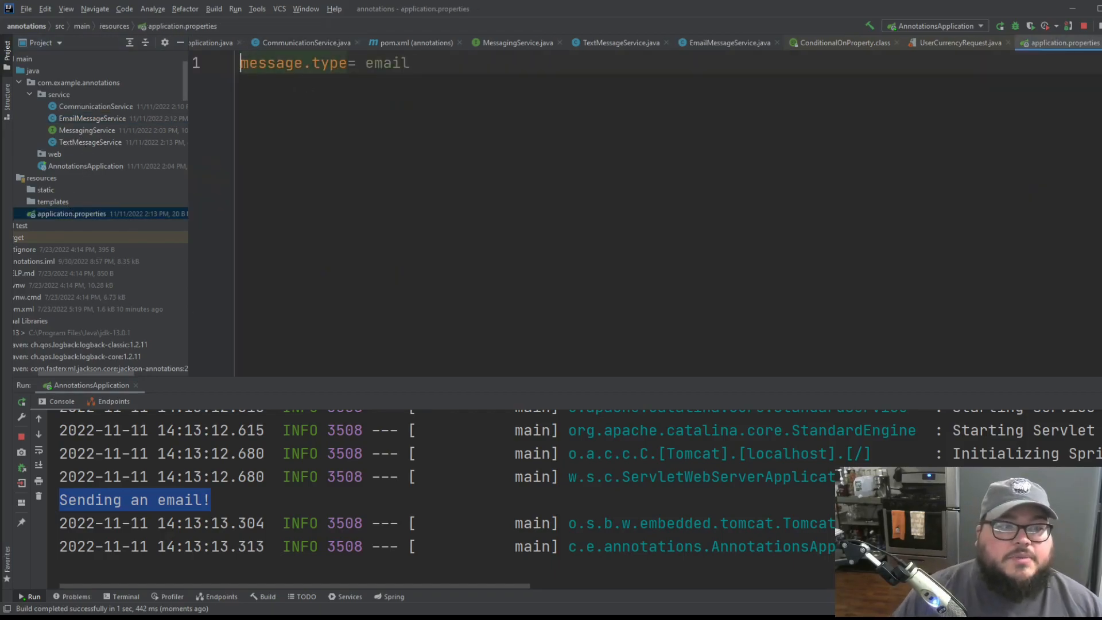
{"action": "type", "text": "text"}
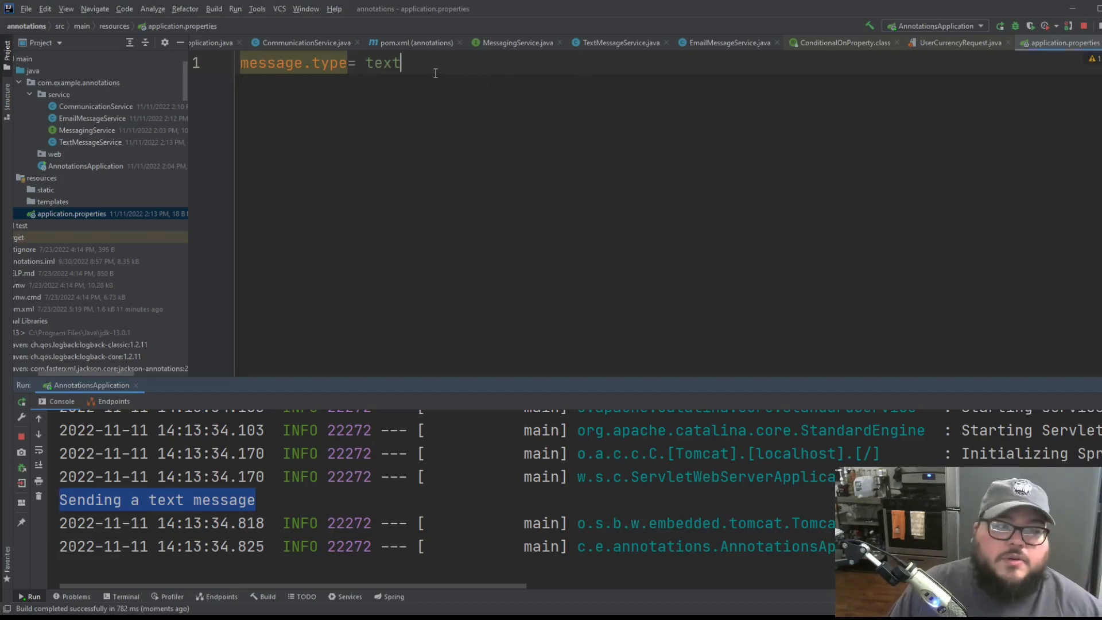
{"action": "left_click", "coordinate": [728, 43]}
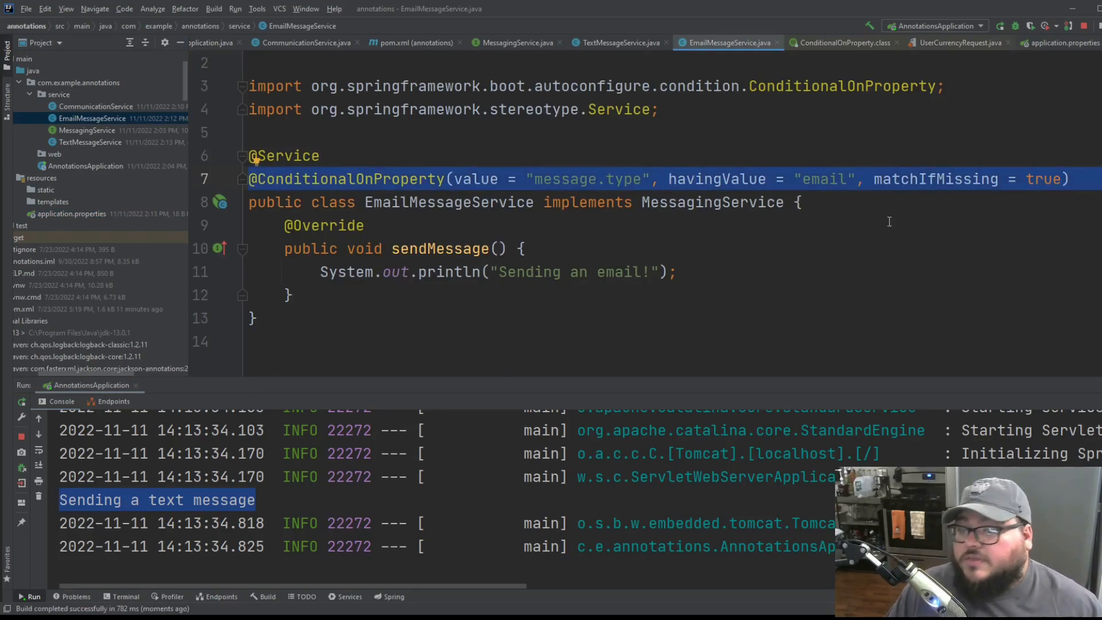
{"action": "left_click", "coordinate": [96, 106]}
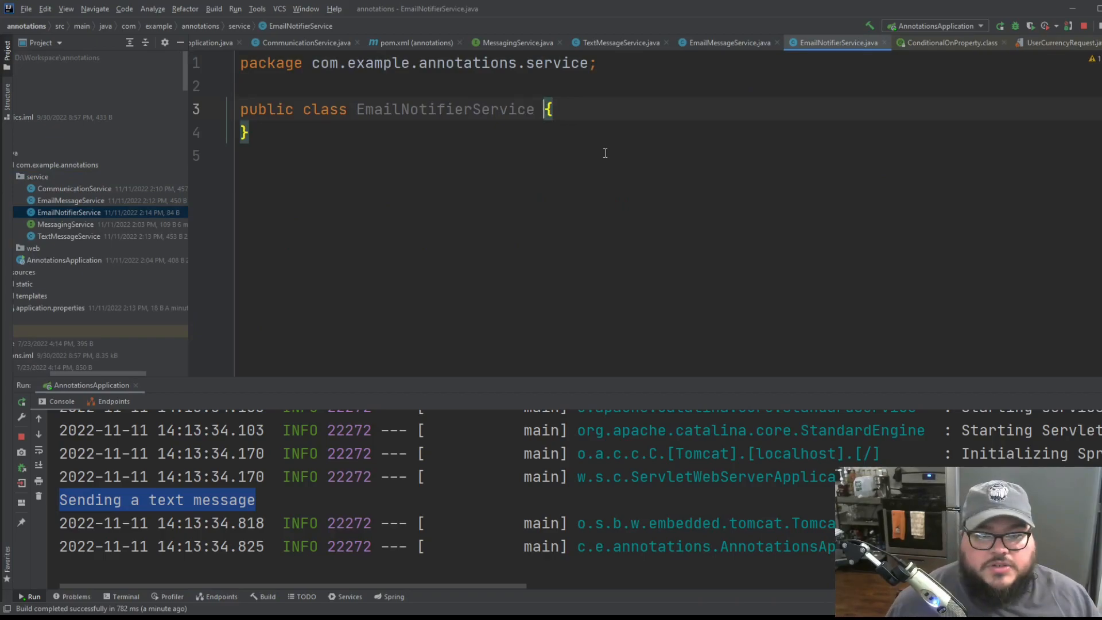
{"action": "type", "text": "@"}
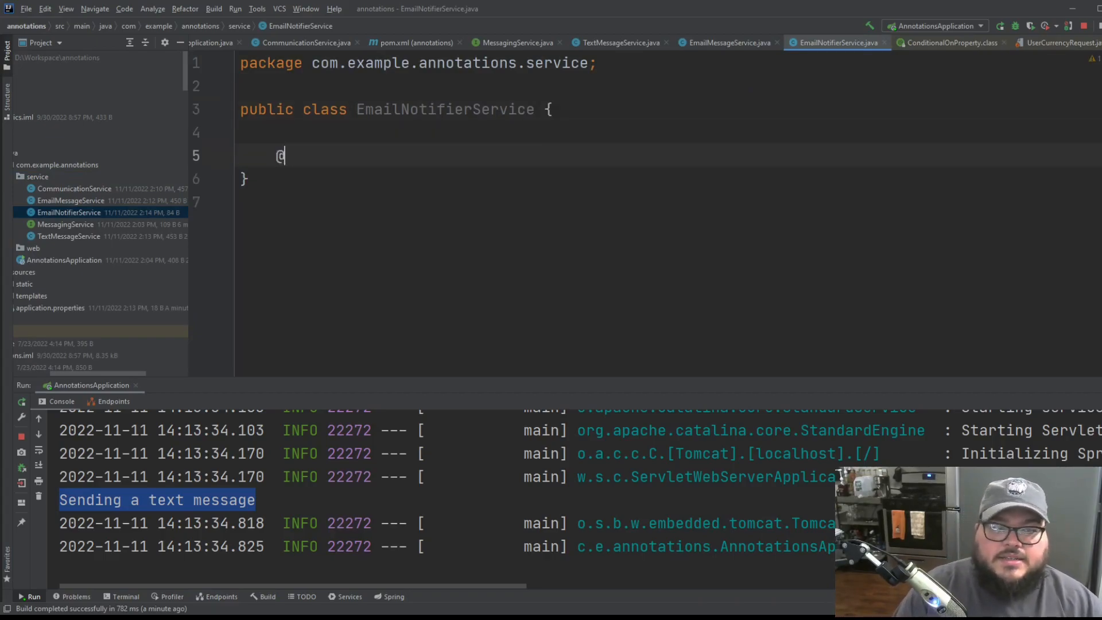
{"action": "type", "text": "@PostConstruct"}
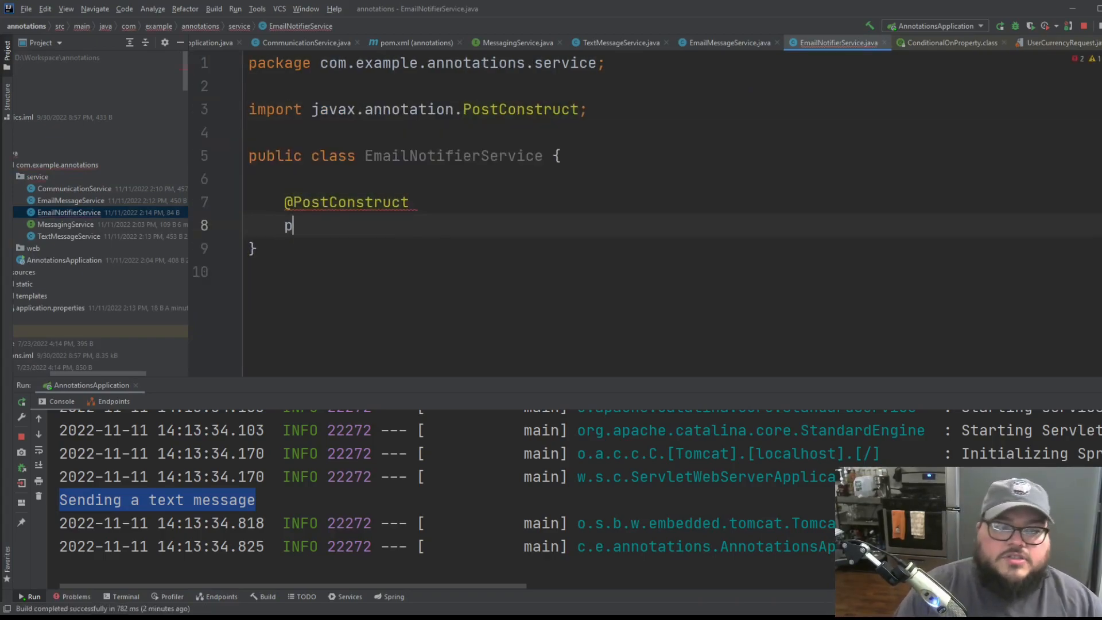
{"action": "type", "text": "ublic vo"}
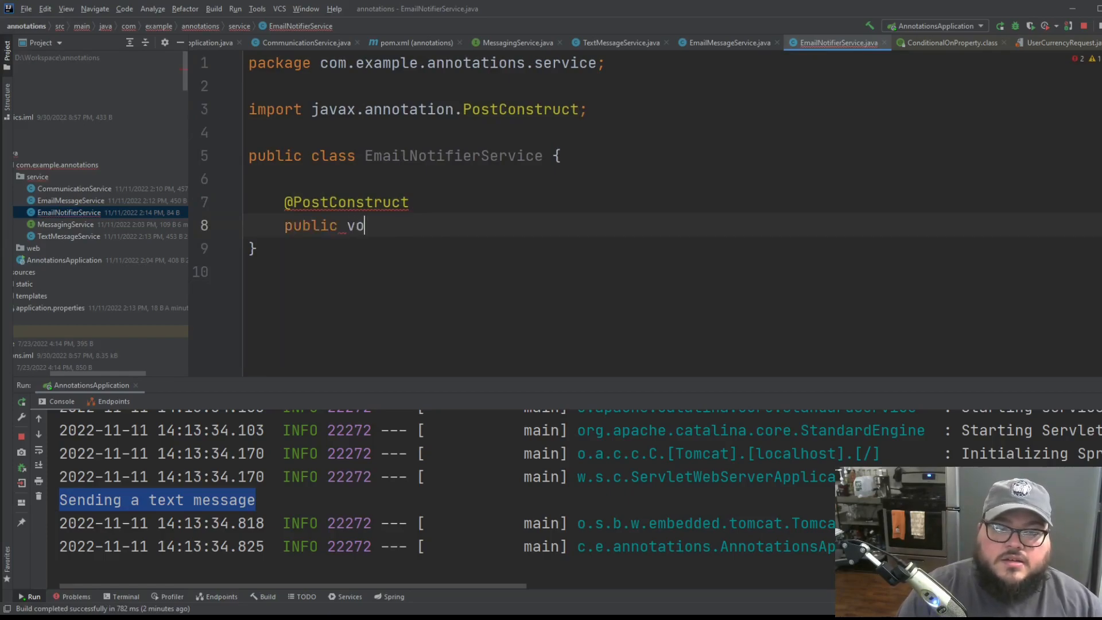
{"action": "type", "text": "id notify(){"}
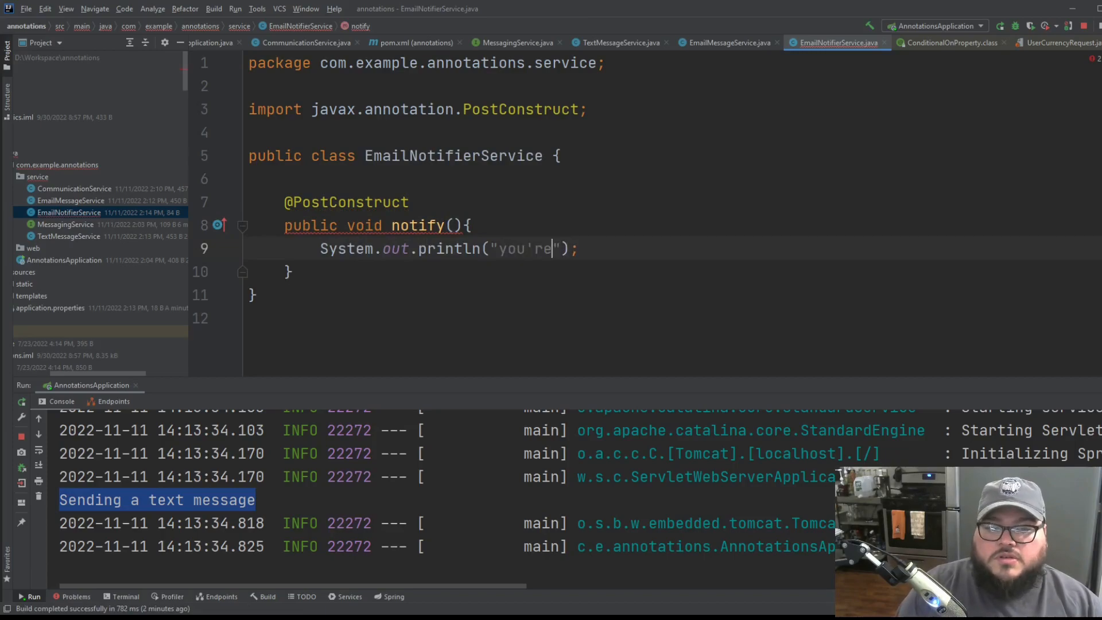
{"action": "type", "text": "going to send some em"}
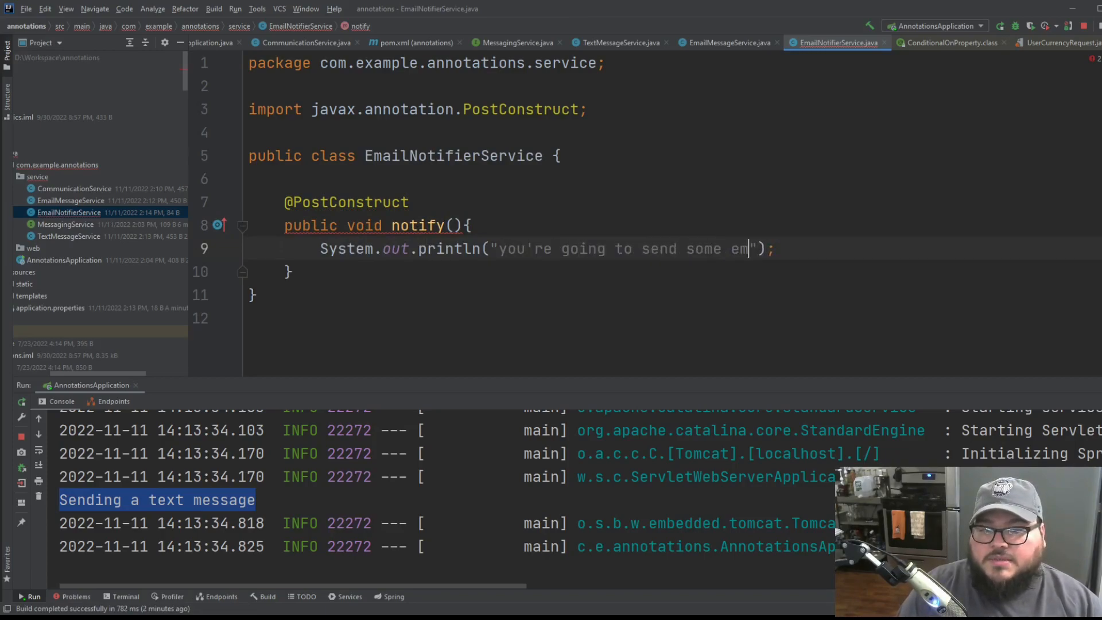
{"action": "type", "text": "ails!"}
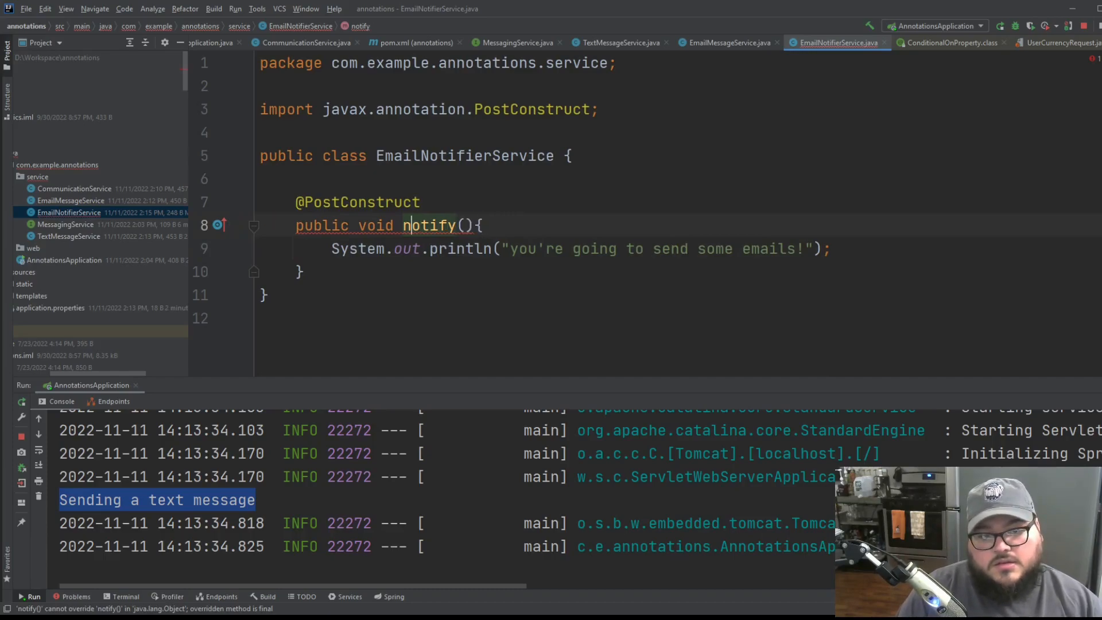
{"action": "type", "text": "do"}
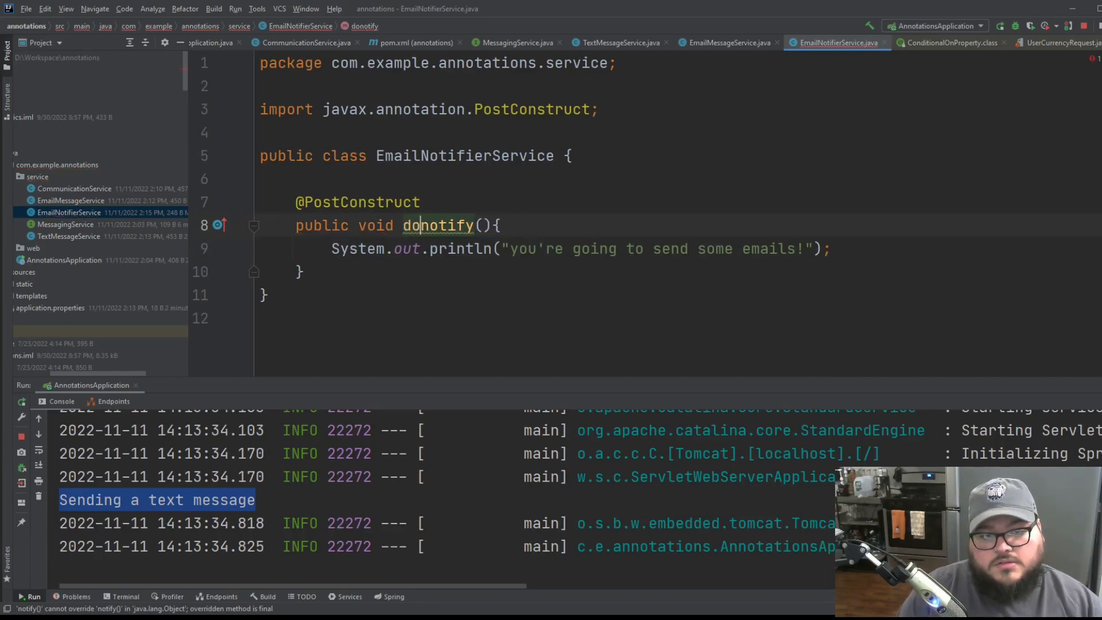
{"action": "type", "text": "N"}
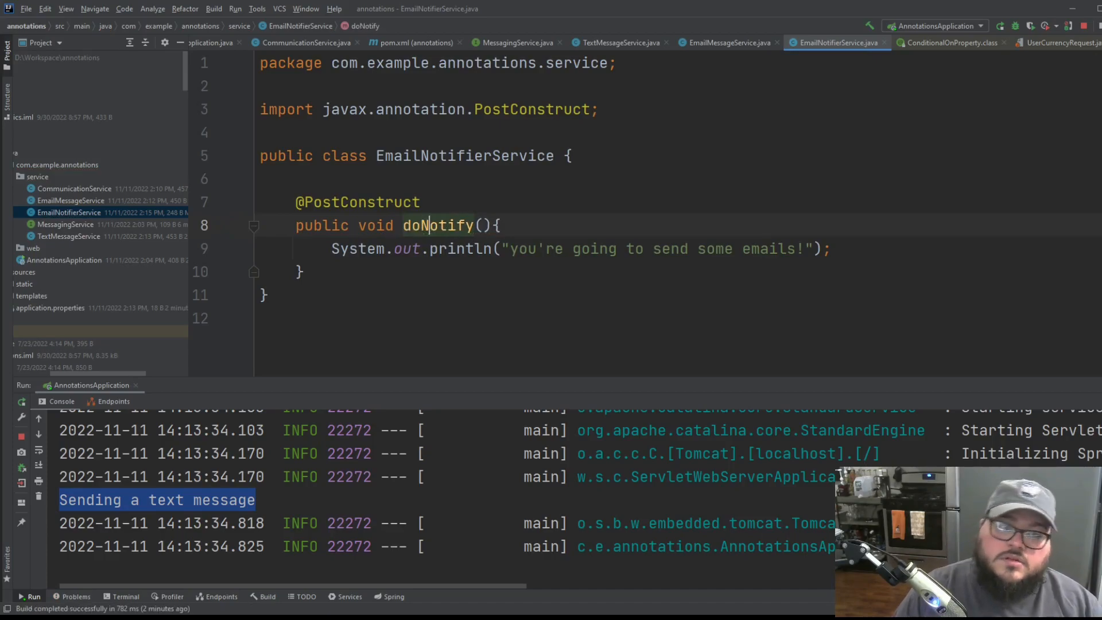
{"action": "type", "text": "startup"}
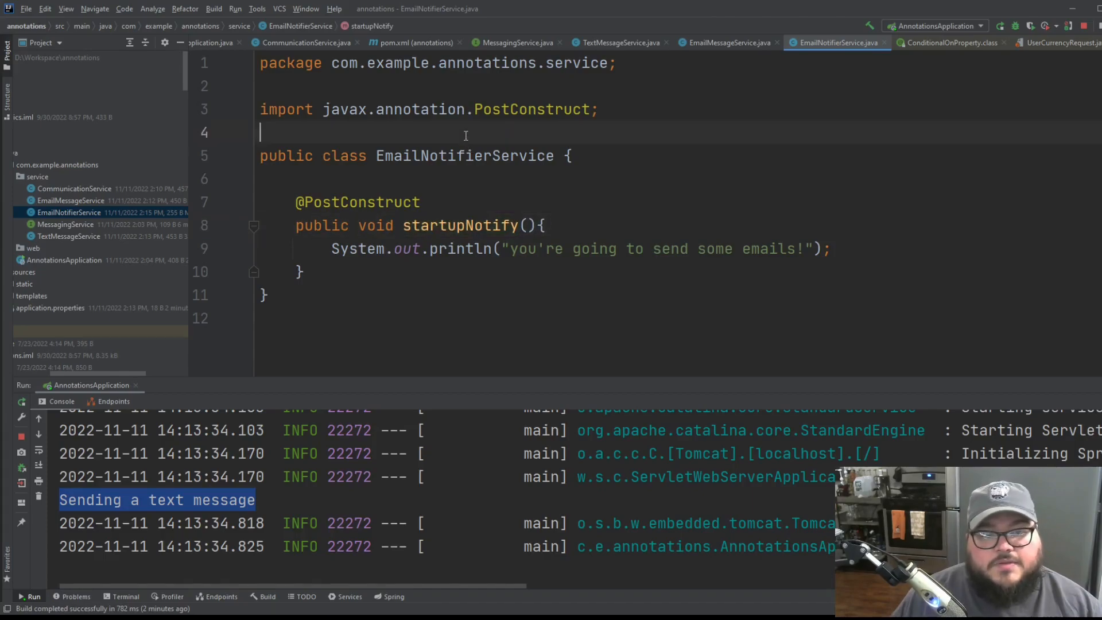
{"action": "type", "text": "@Service"}
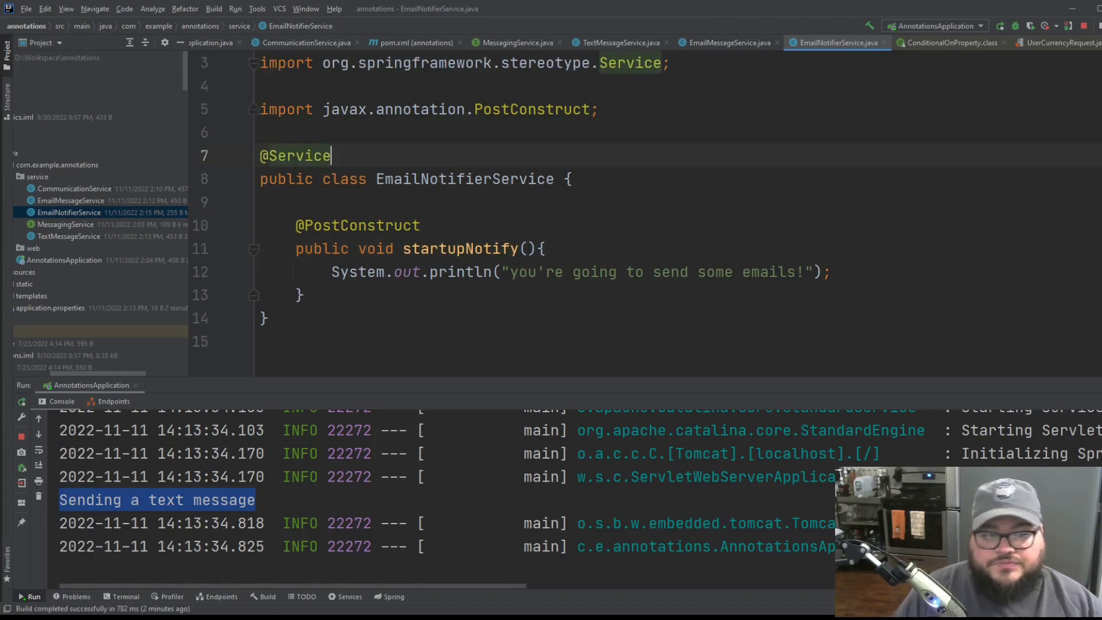
{"action": "type", "text": "@Co"}
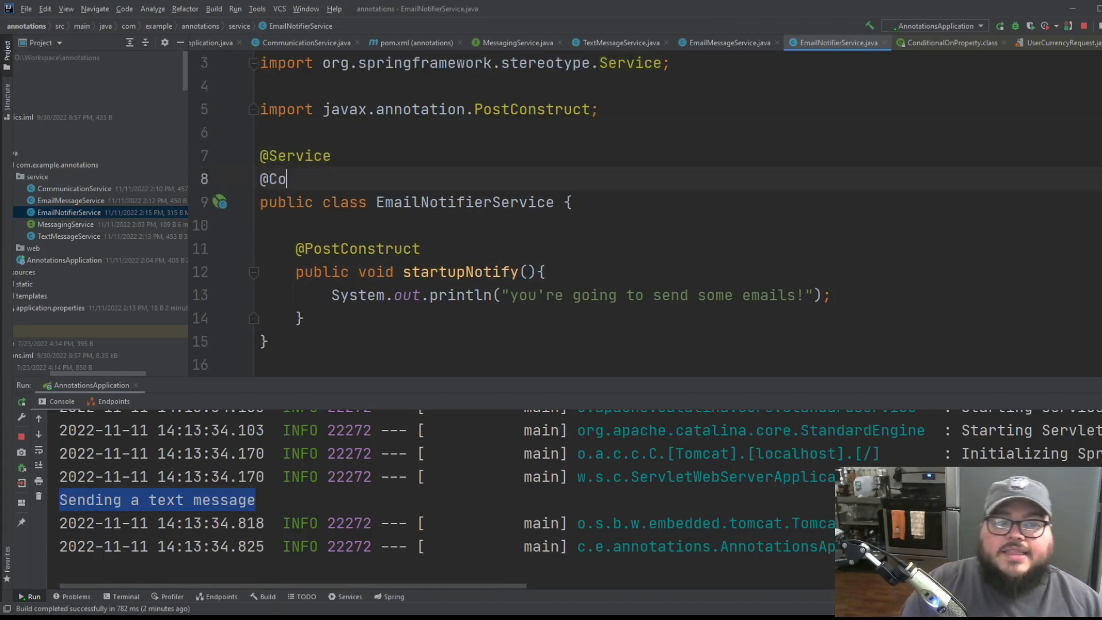
{"action": "type", "text": "nd"}
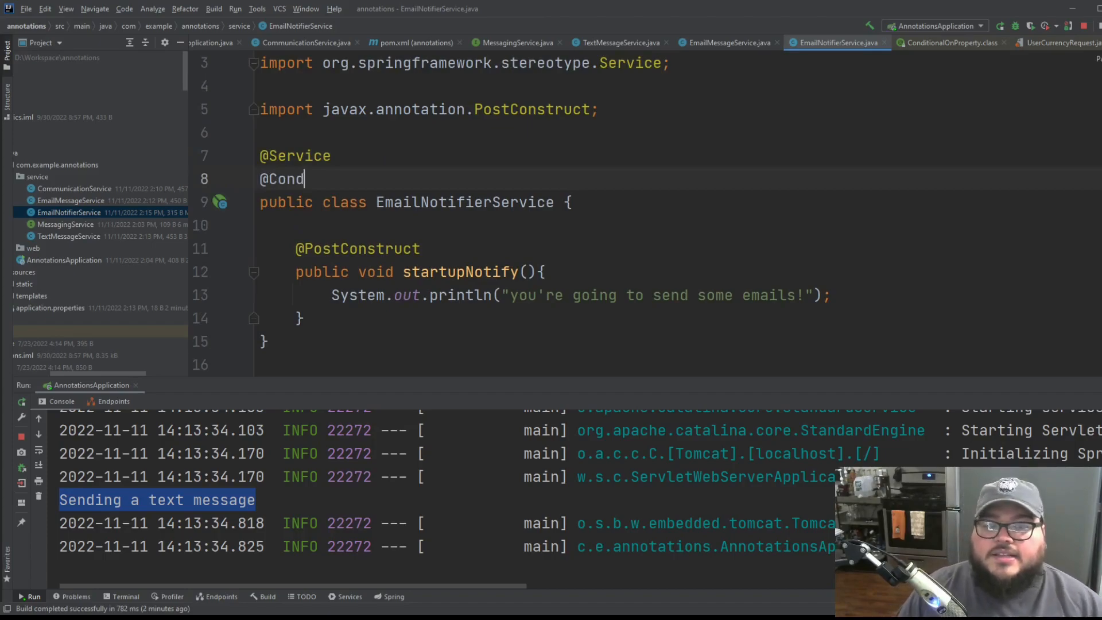
{"action": "type", "text": "itionalOnBean"}
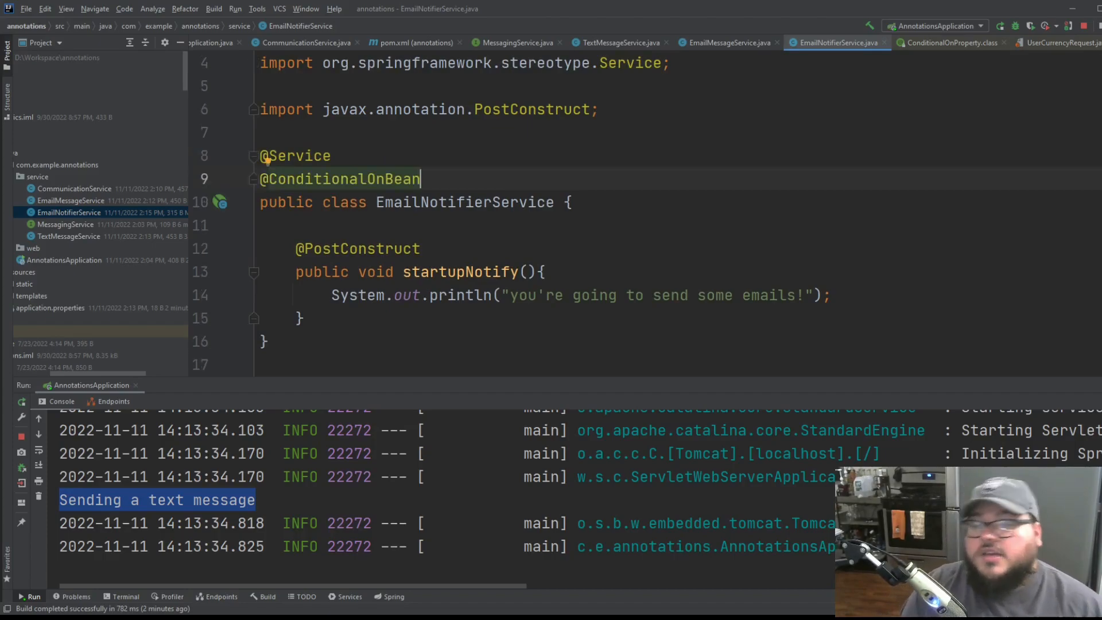
{"action": "type", "text": "()"}
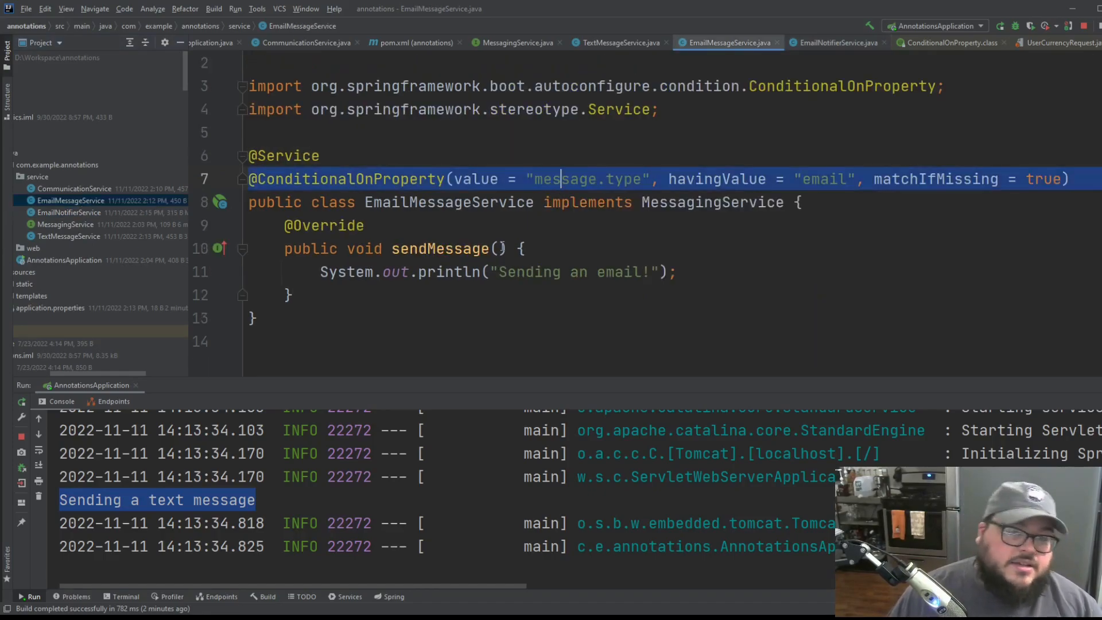
{"action": "mouse_move", "coordinate": [801, 202]}
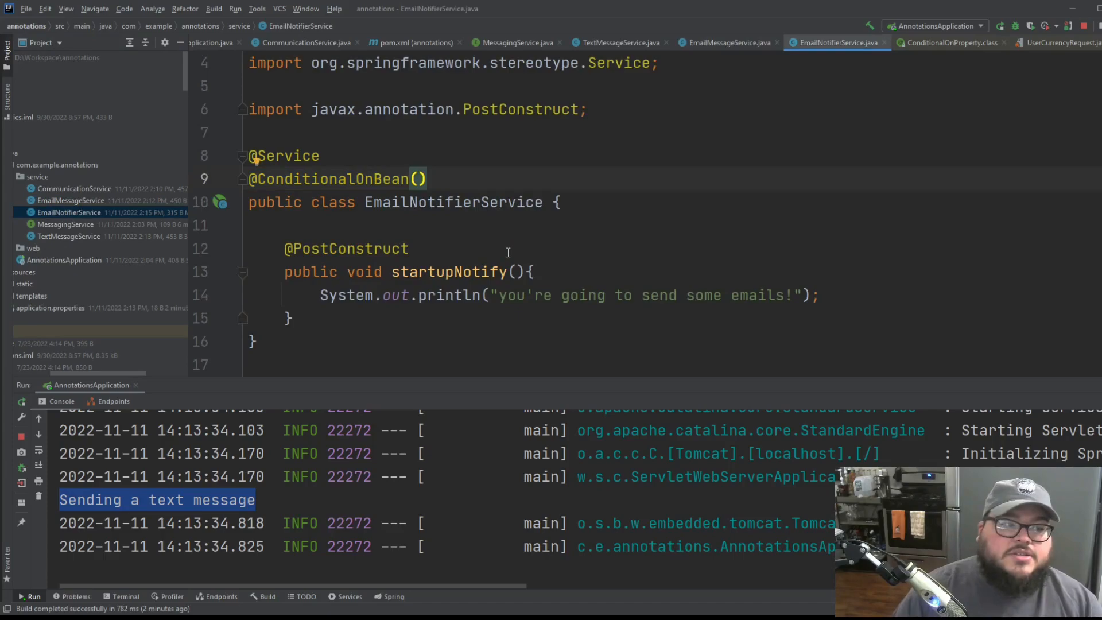
{"action": "type", "text": "EmailMessageService."}
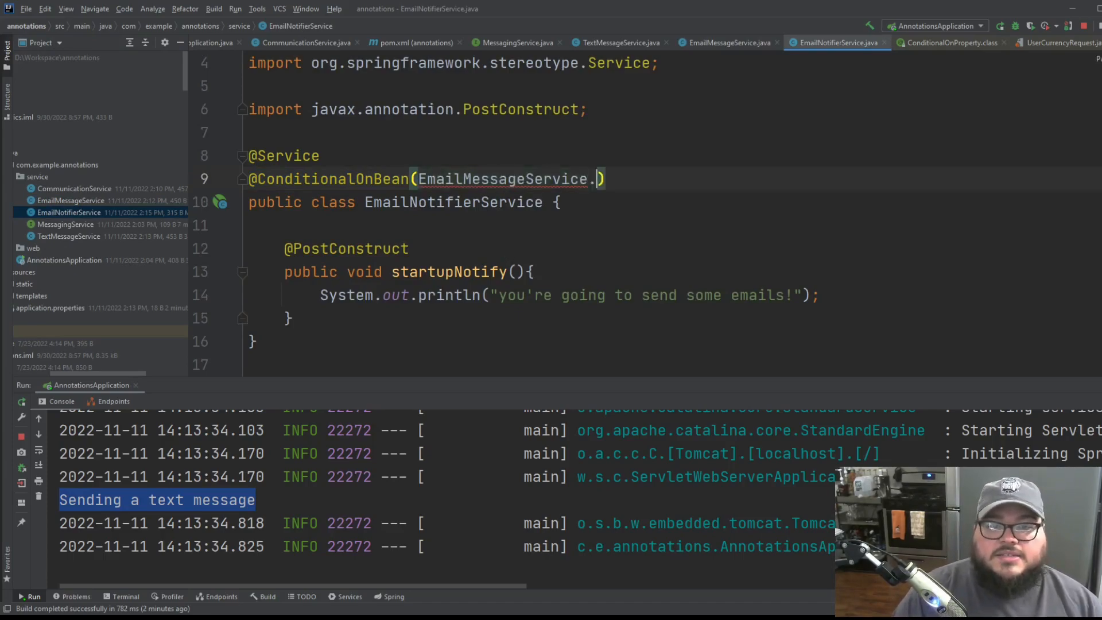
{"action": "type", "text": "class"}
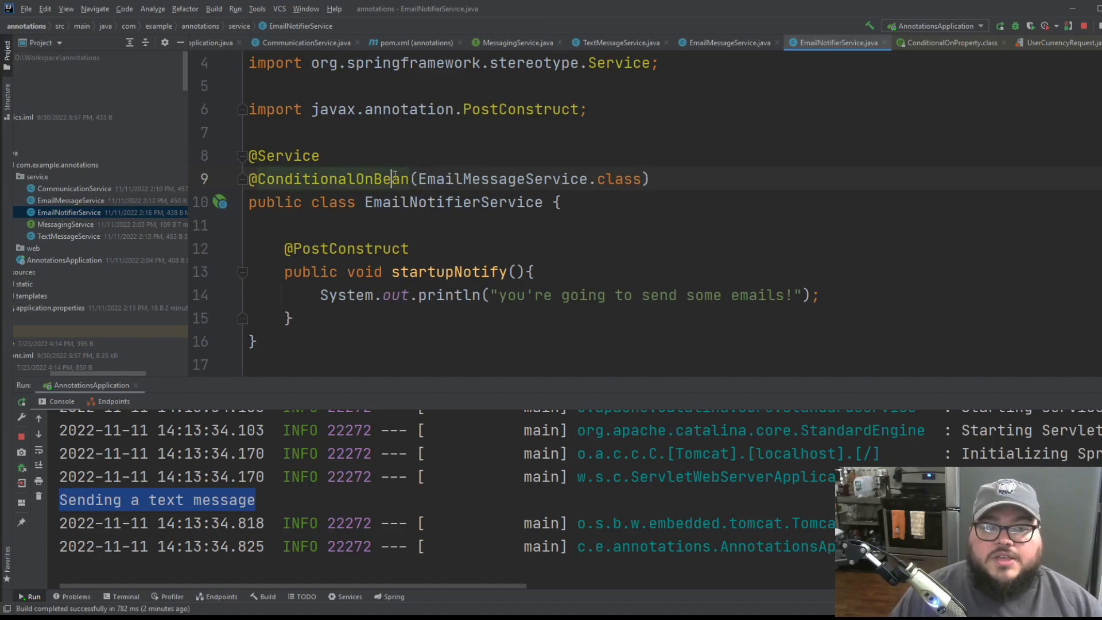
{"action": "double_click", "coordinate": [327, 178]}
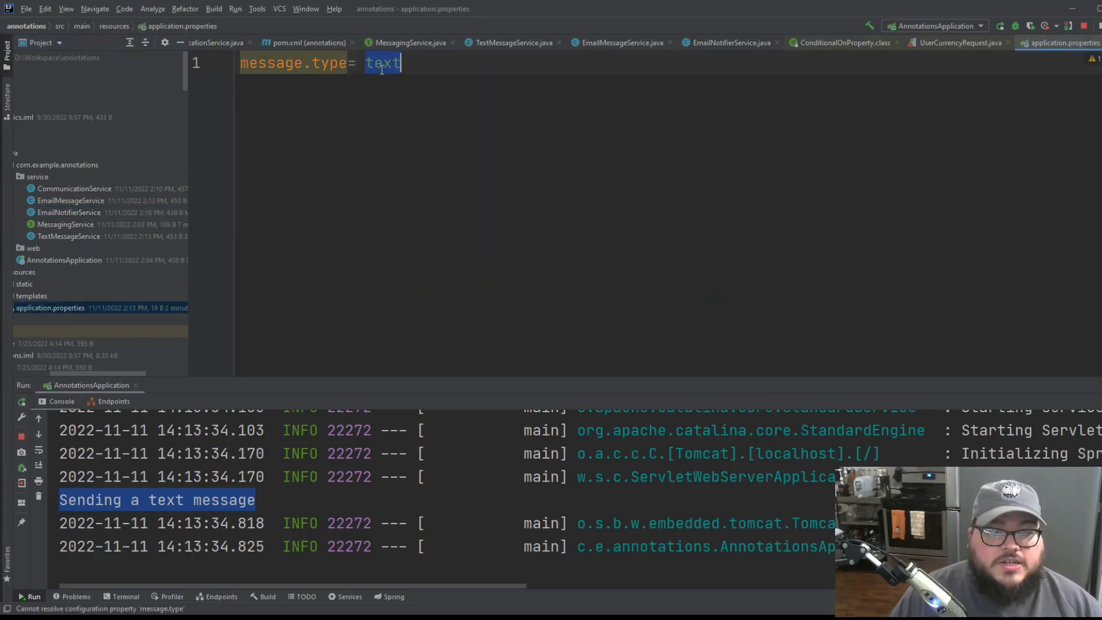
Change message.type from text to email in application.properties.
{"action": "type", "text": "email"}
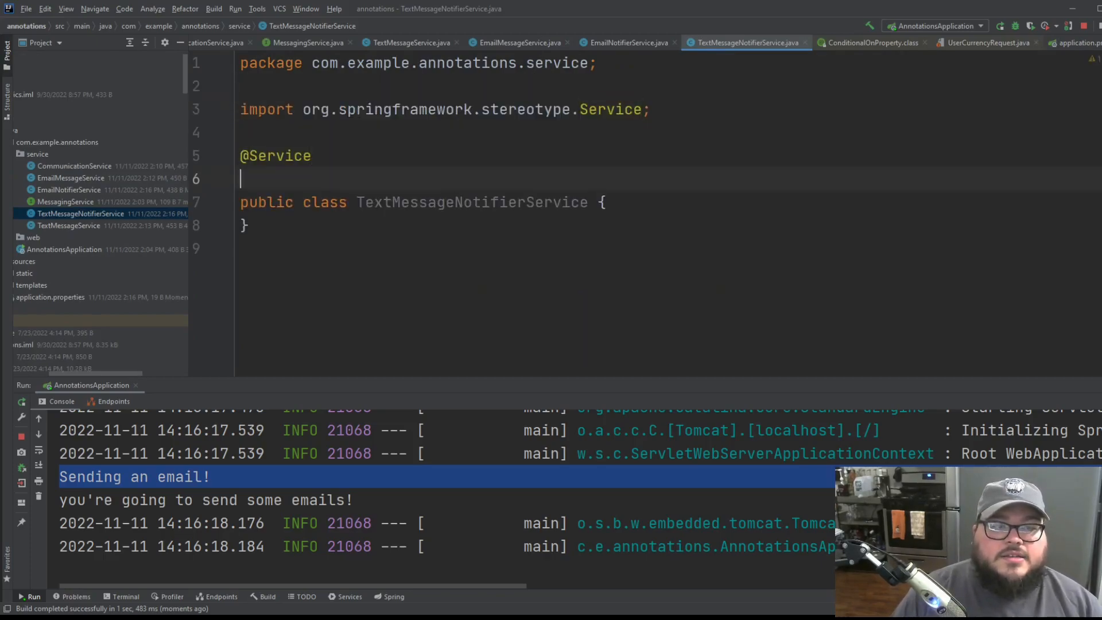
{"action": "type", "text": "@Conditional"}
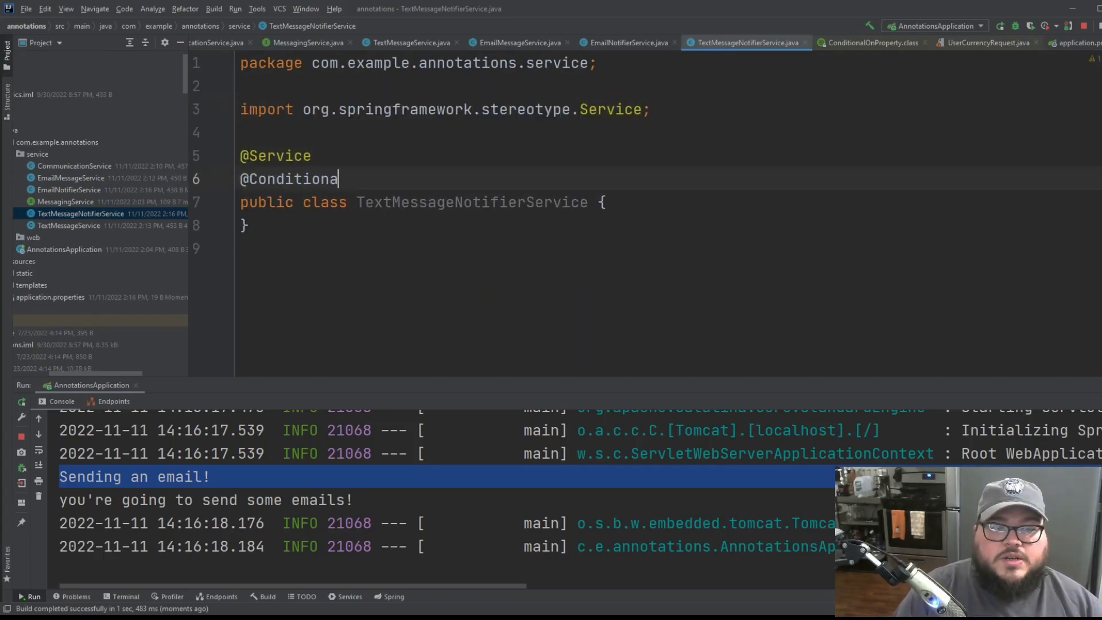
{"action": "type", "text": "lOnMissingBean("}
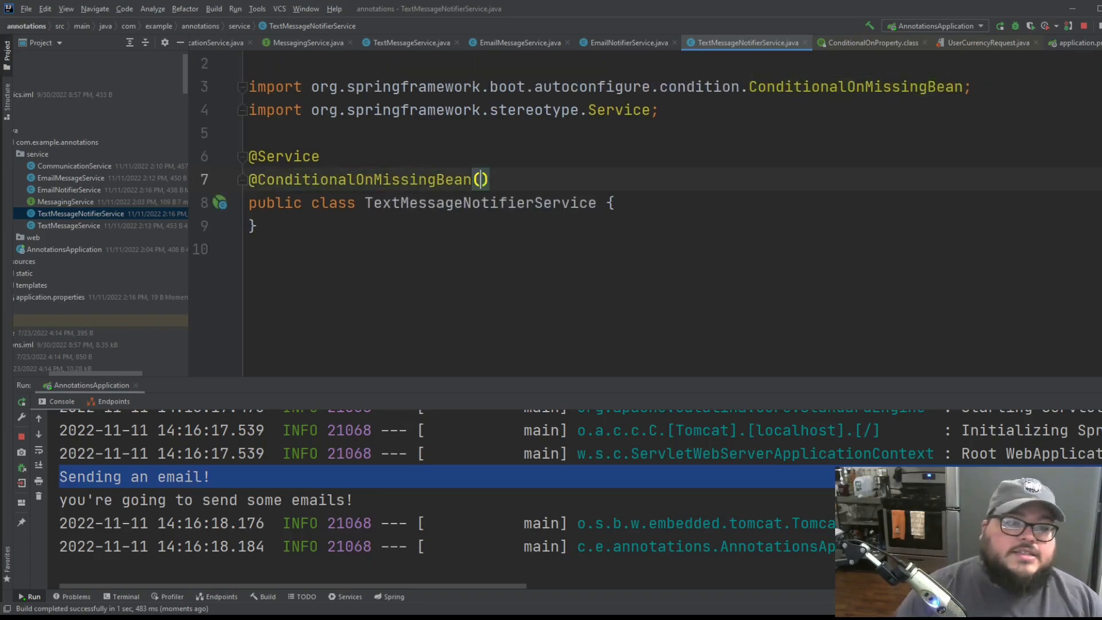
{"action": "type", "text": "EmailMessageService.class"}
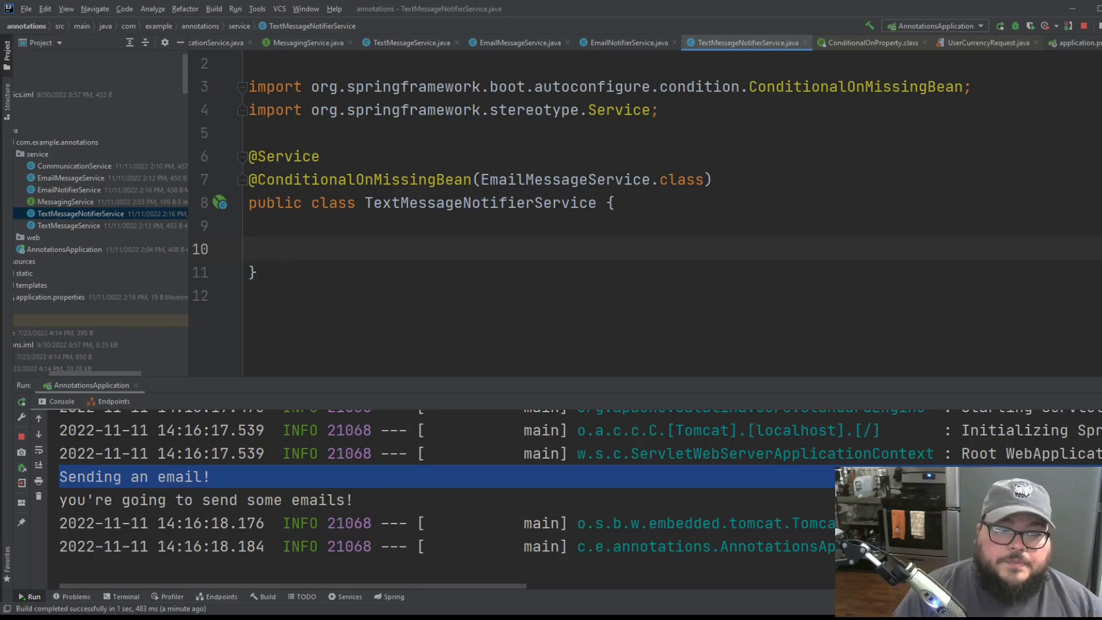
{"action": "type", "text": "@Po"}
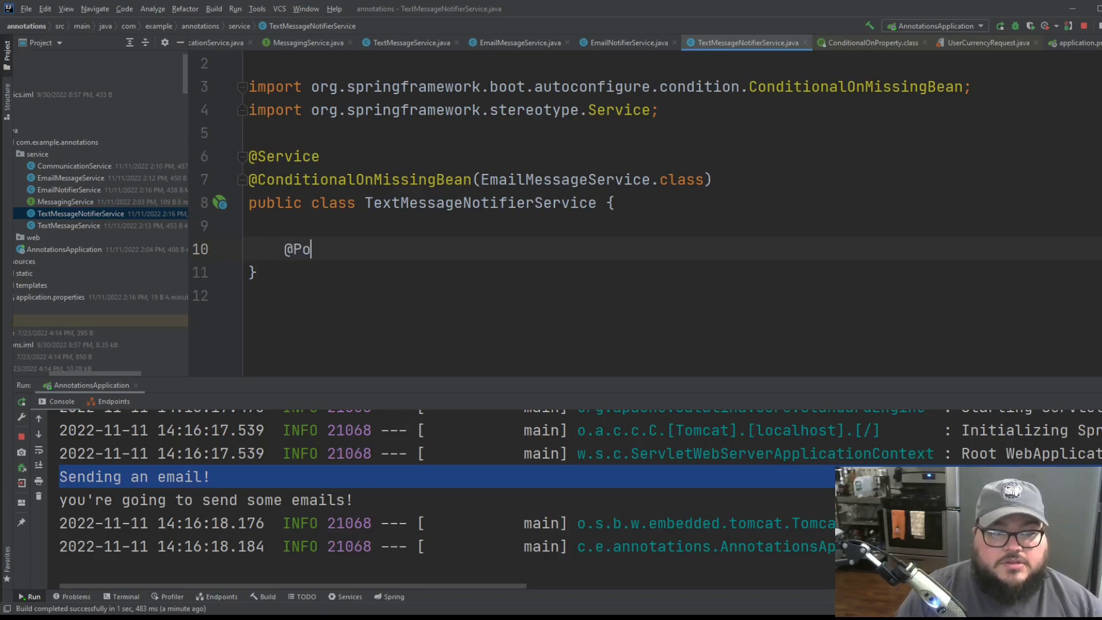
{"action": "type", "text": "stConstruct"}
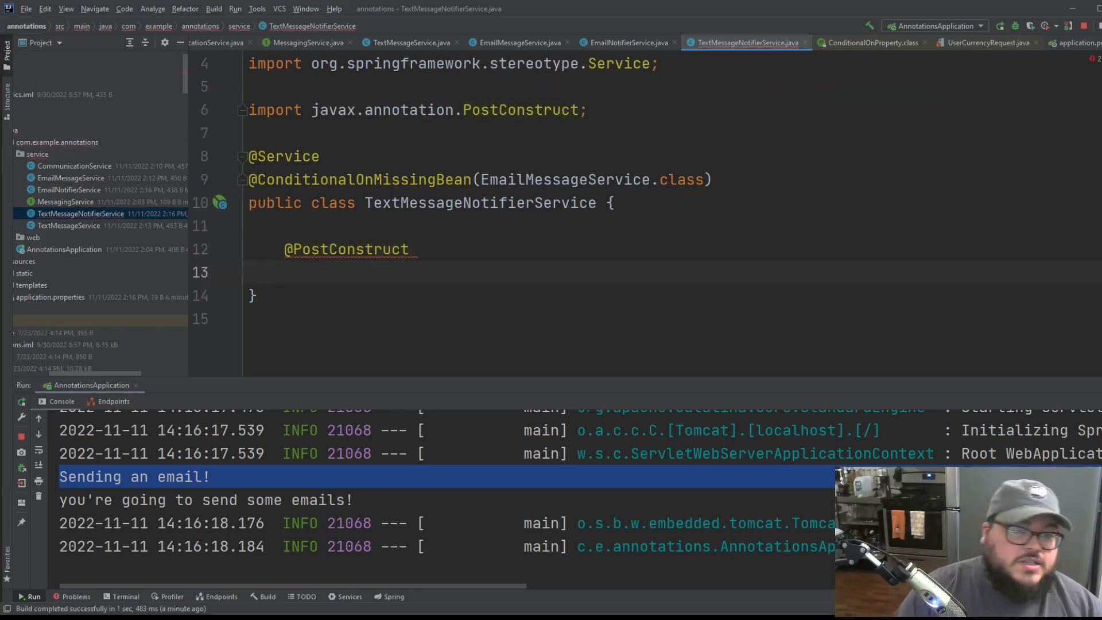
{"action": "type", "text": "public void"}
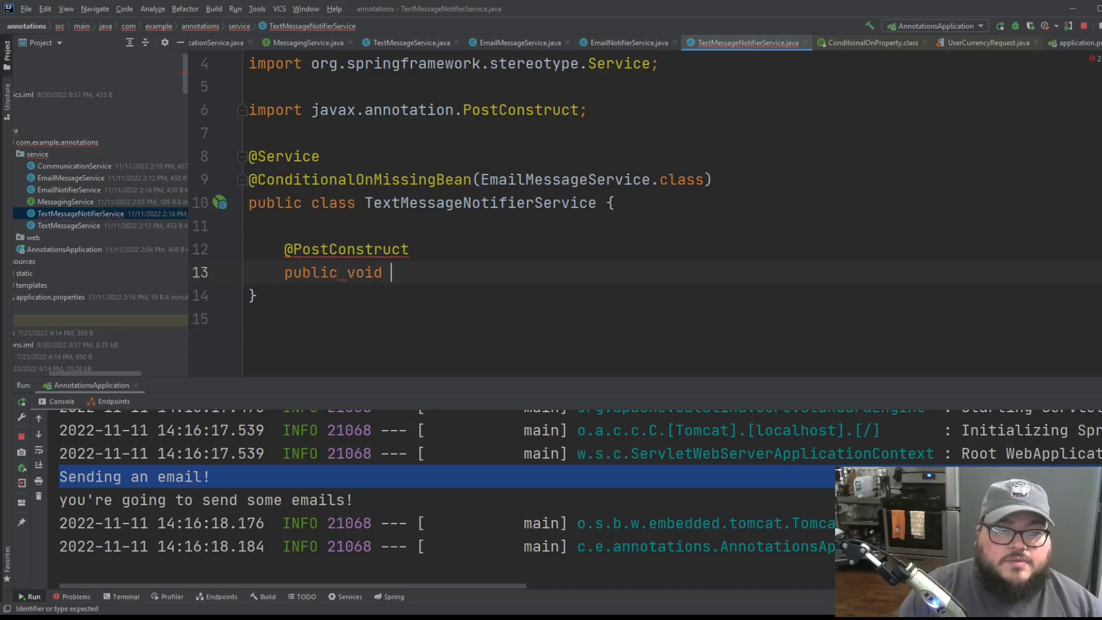
{"action": "type", "text": "doNotify()"}
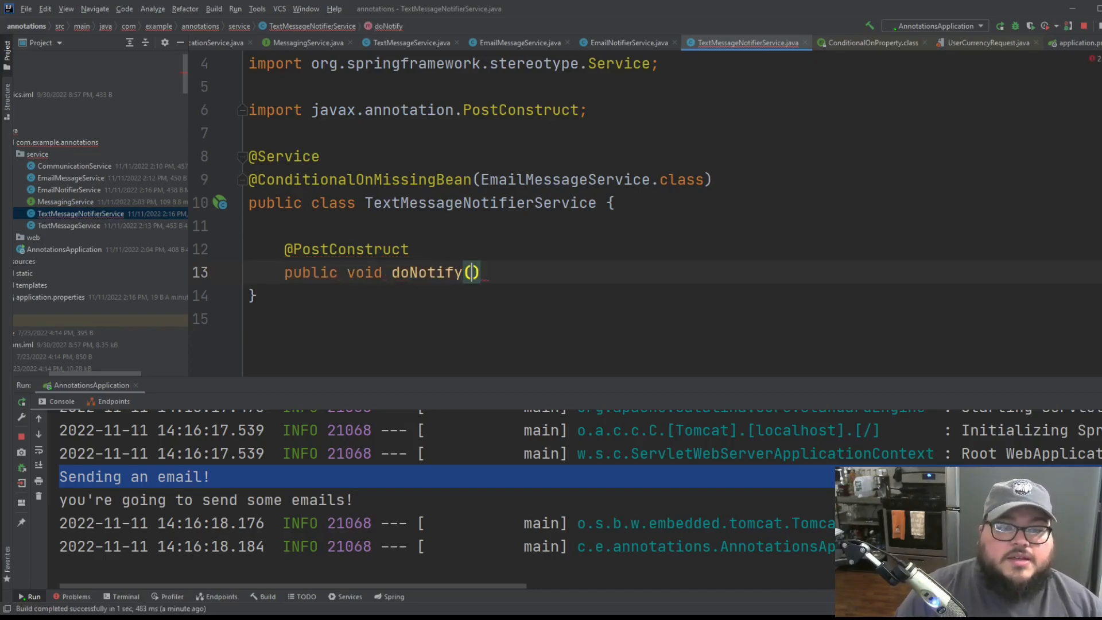
{"action": "type", "text": "{"}
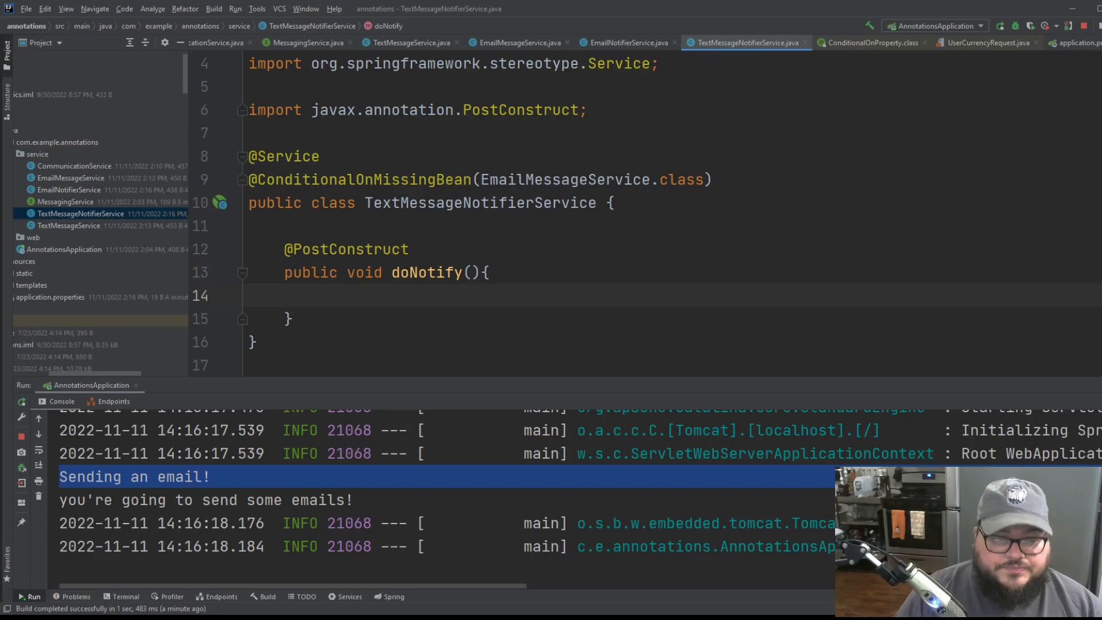
{"action": "type", "text": "System.out.println(\"\");"}
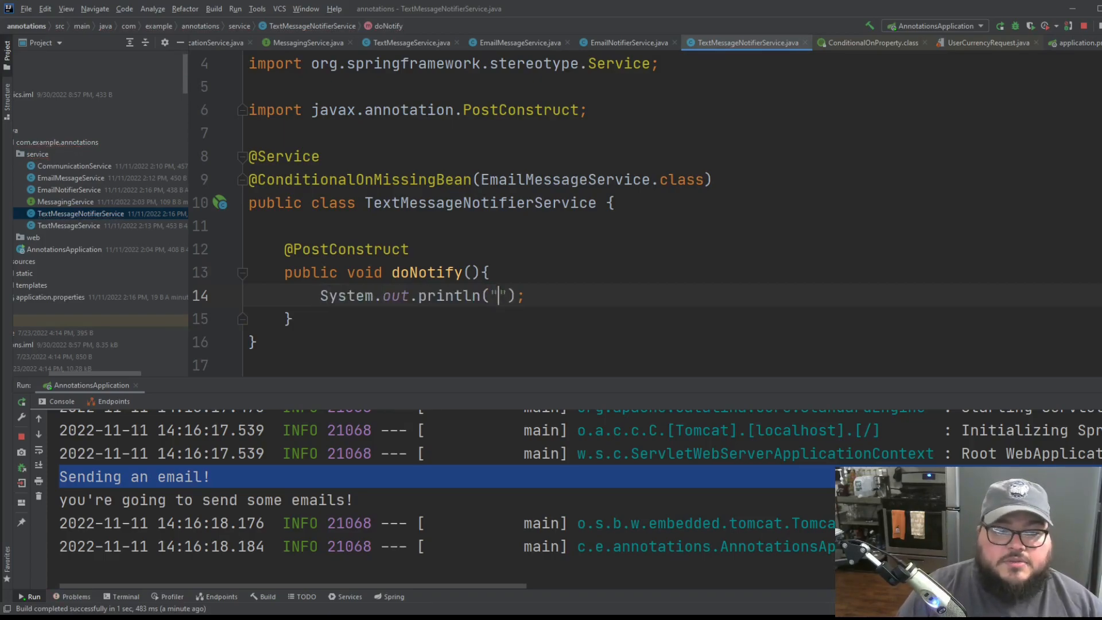
{"action": "type", "text": "You're going to"}
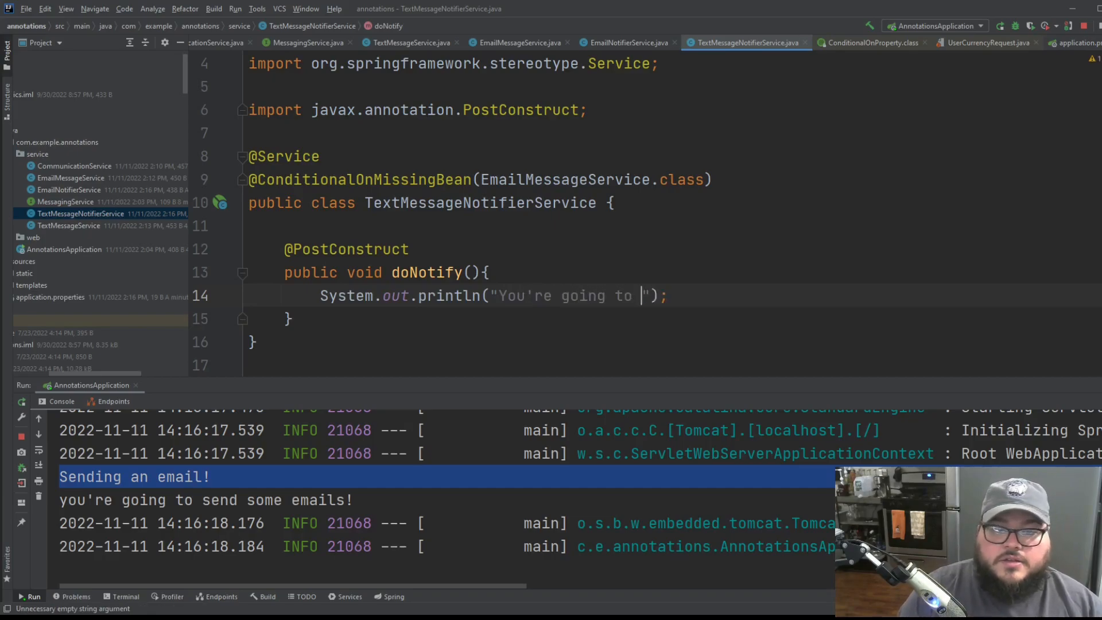
{"action": "type", "text": "send some texts i g"}
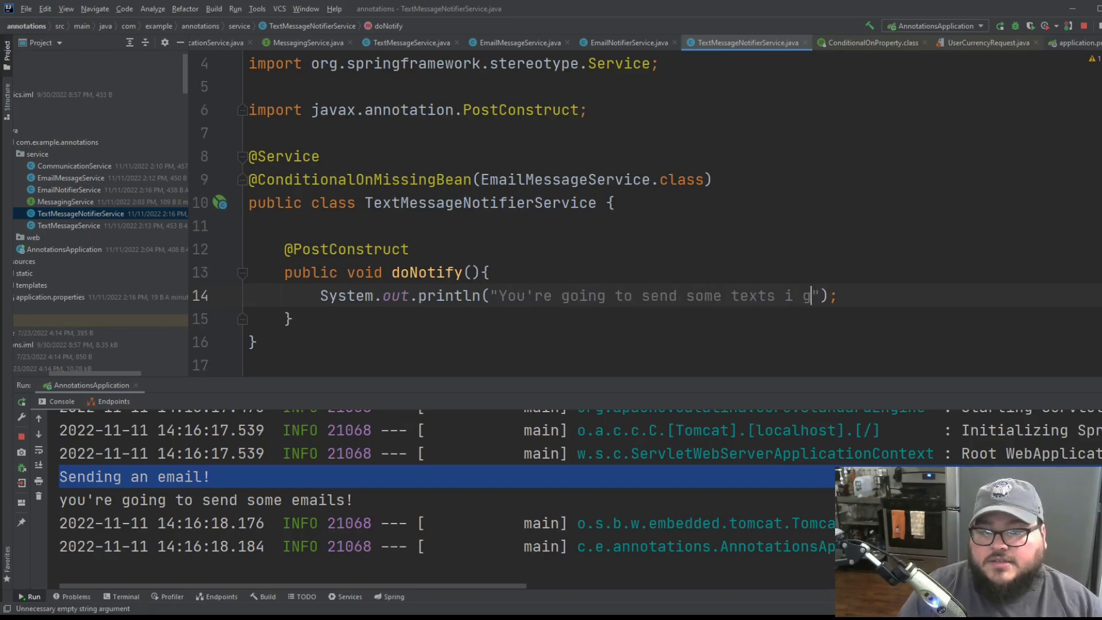
{"action": "type", "text": "uess"}
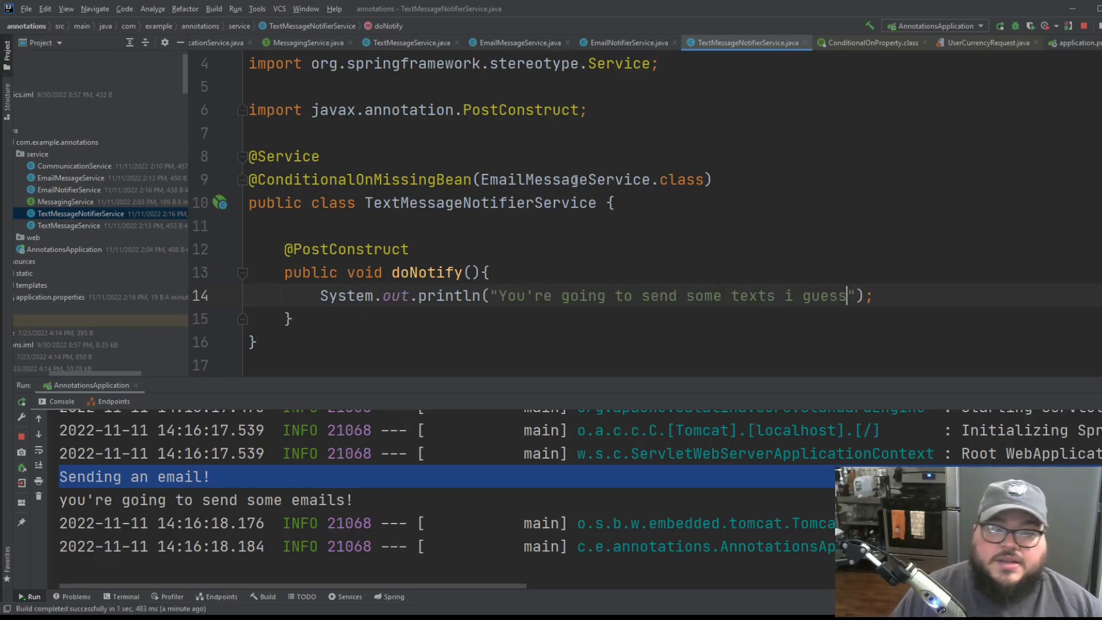
{"action": "double_click", "coordinate": [563, 179]}
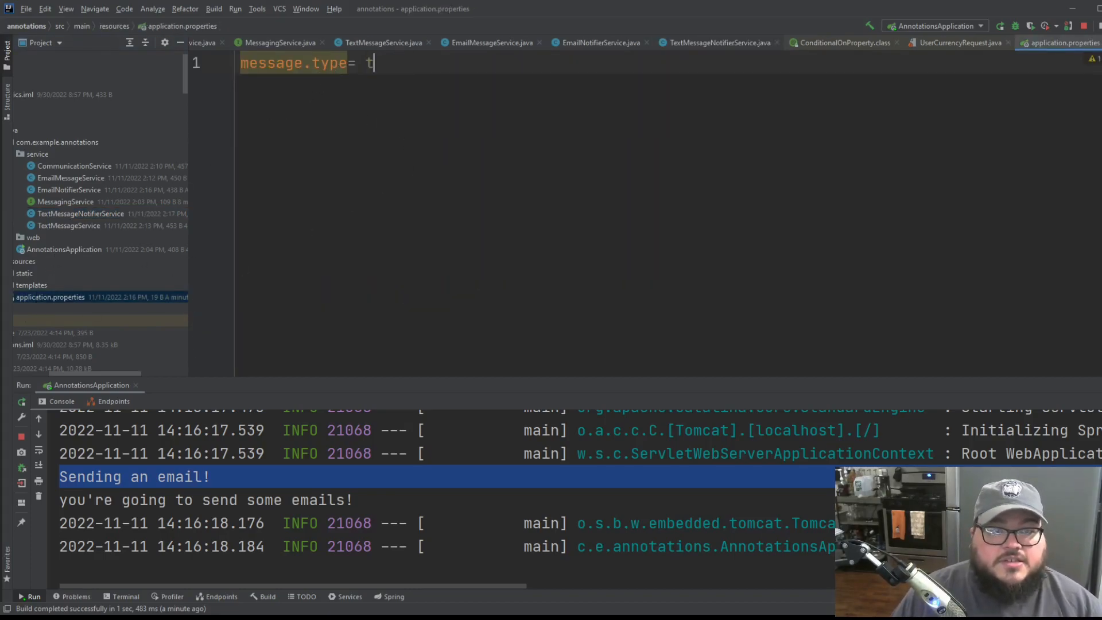
Set message.type=text in application.properties and rerun the application.
{"action": "type", "text": "ext"}
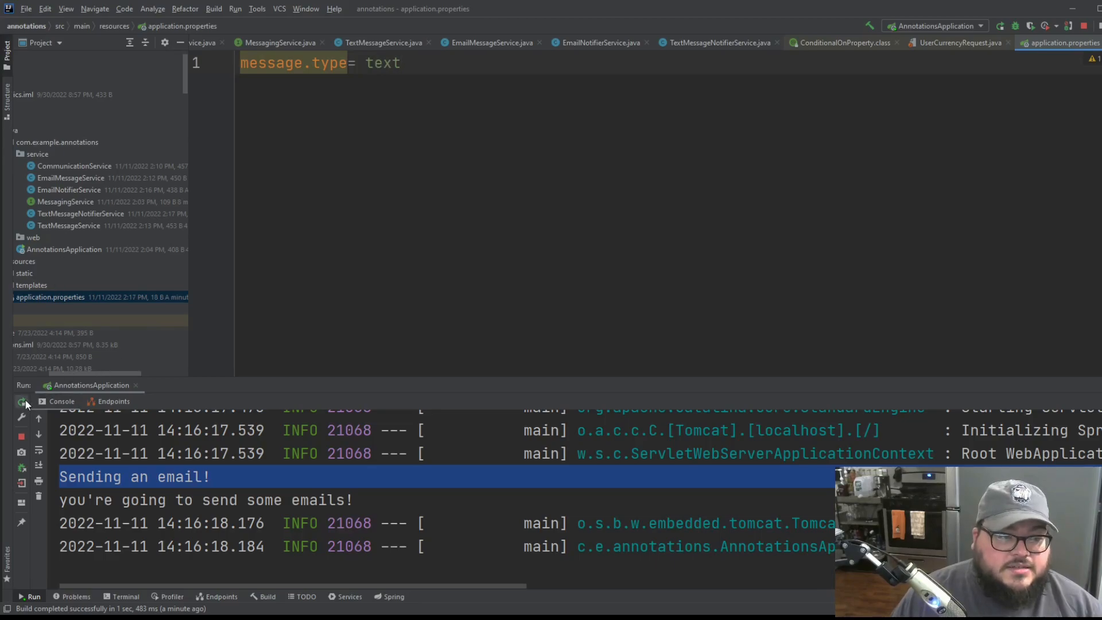
{"action": "left_click", "coordinate": [22, 401]}
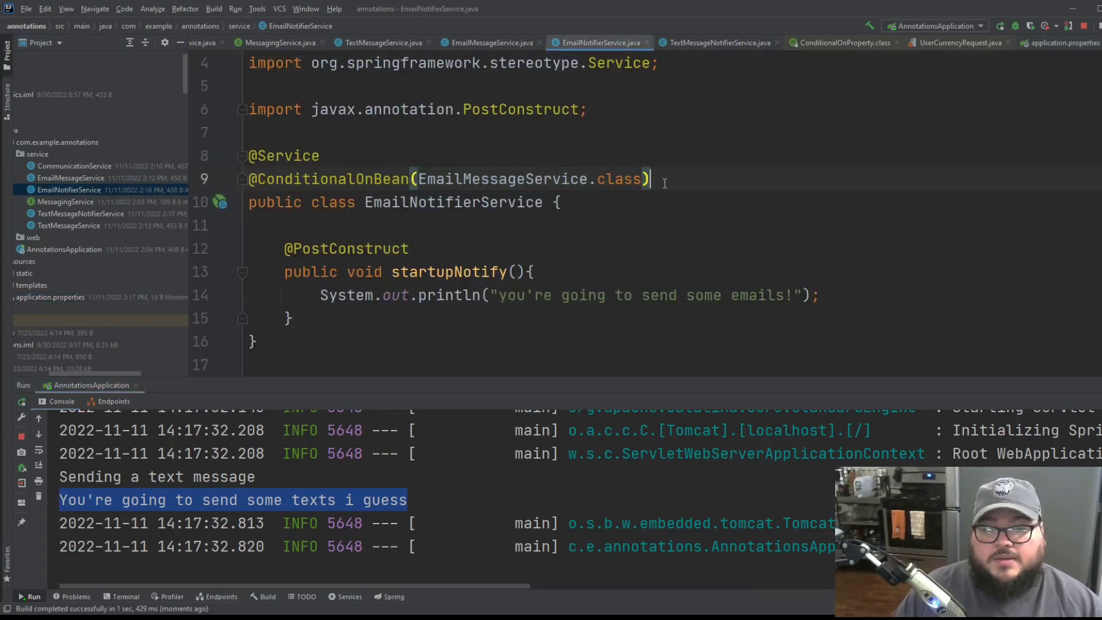
{"action": "type", "text": "@Conditional"}
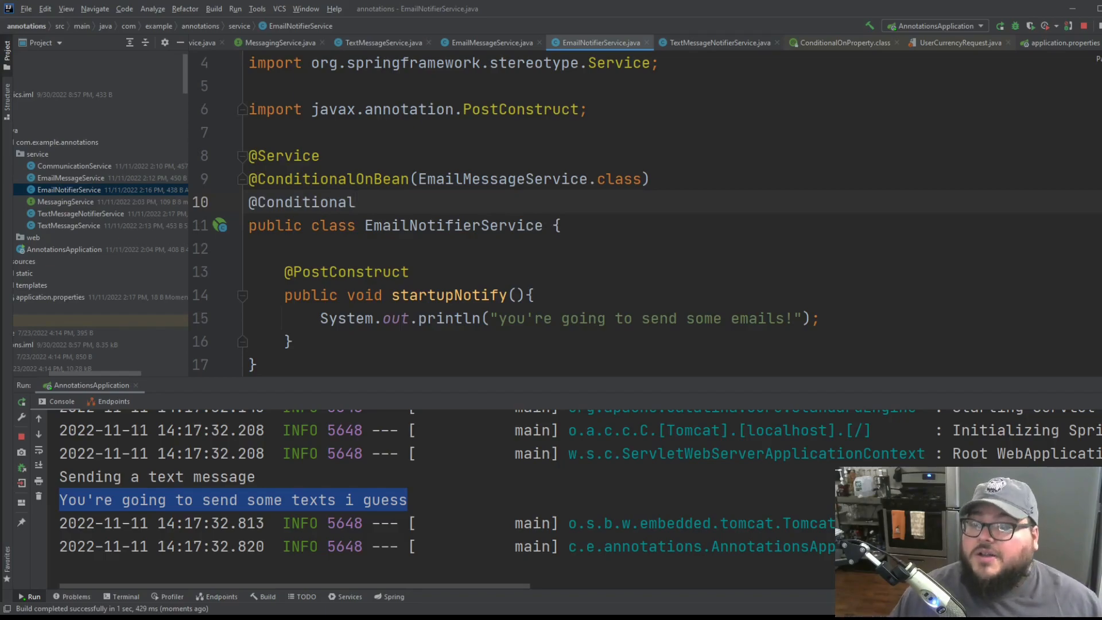
{"action": "mouse_move", "coordinate": [463, 340]}
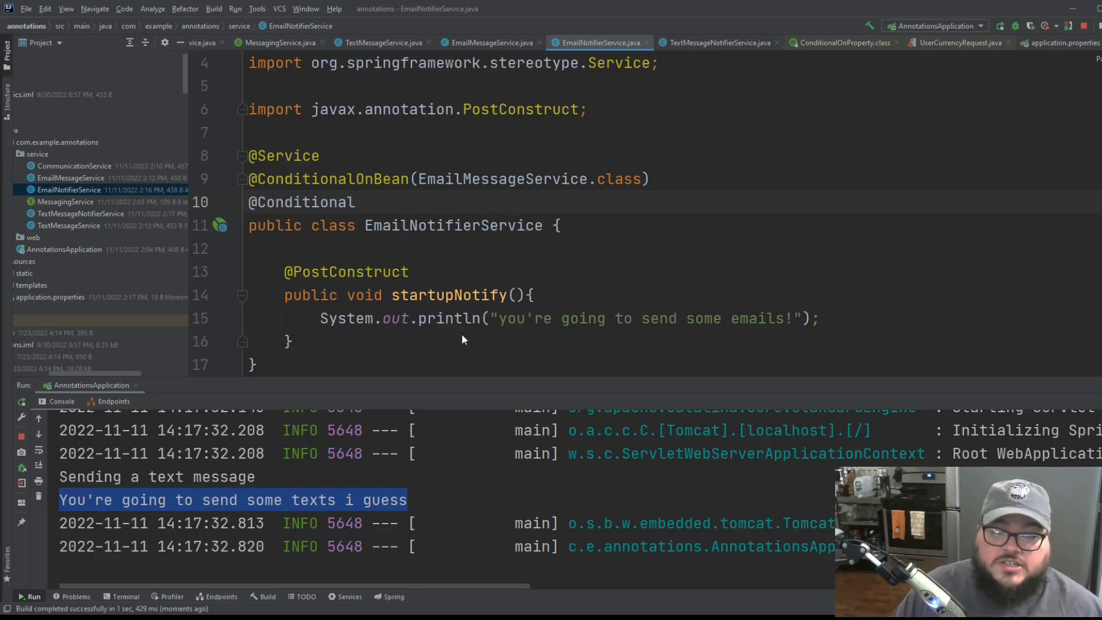
{"action": "mouse_move", "coordinate": [471, 416]}
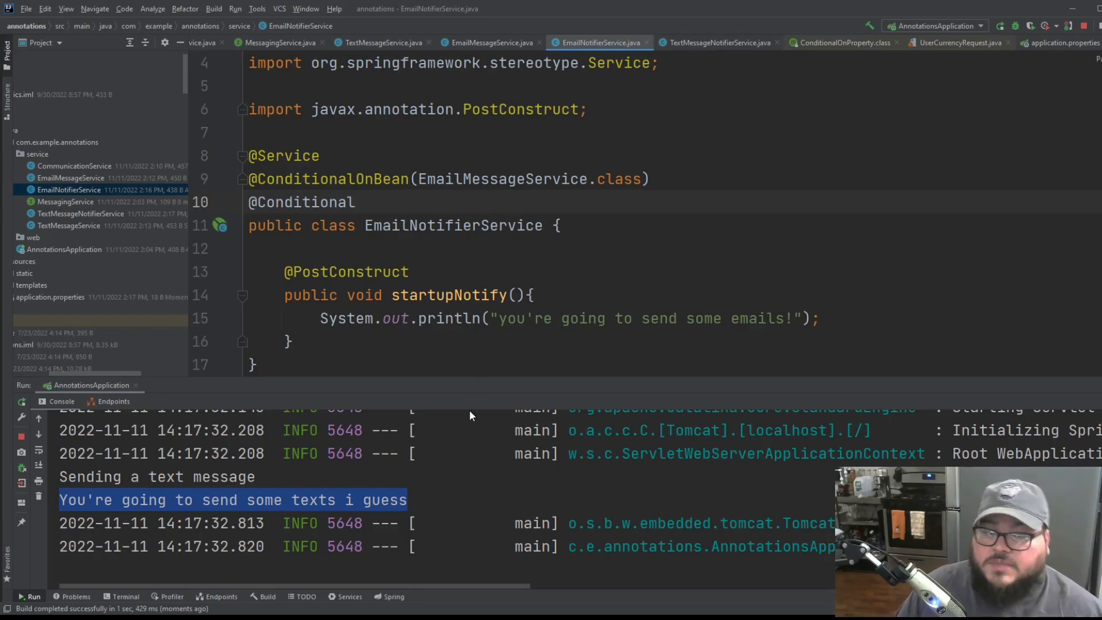
{"action": "mouse_move", "coordinate": [480, 410]}
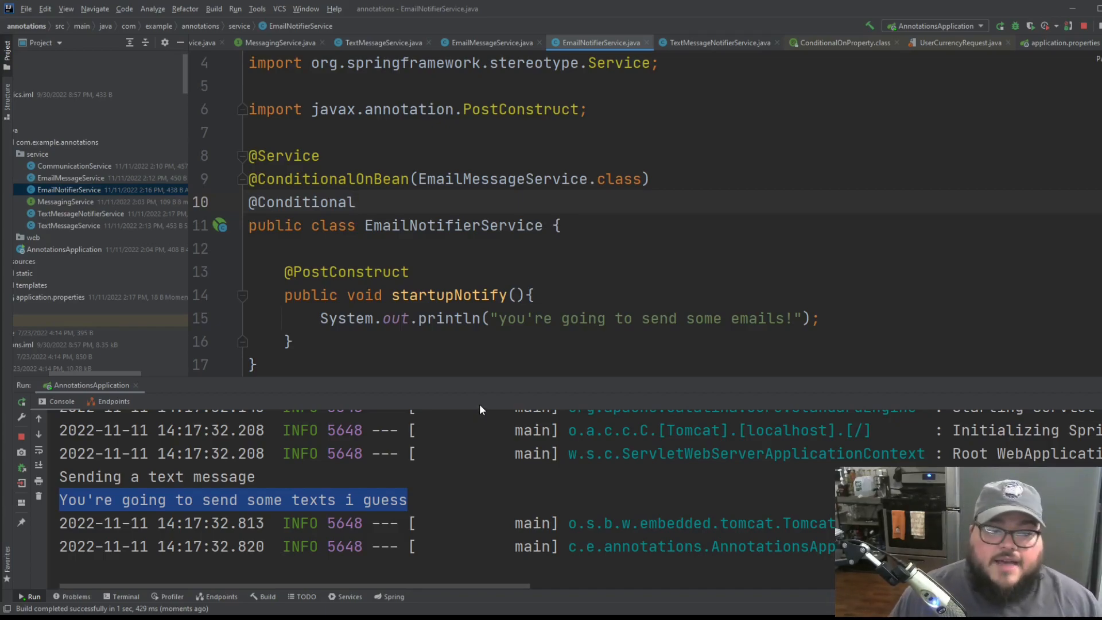
{"action": "mouse_move", "coordinate": [370, 346]}
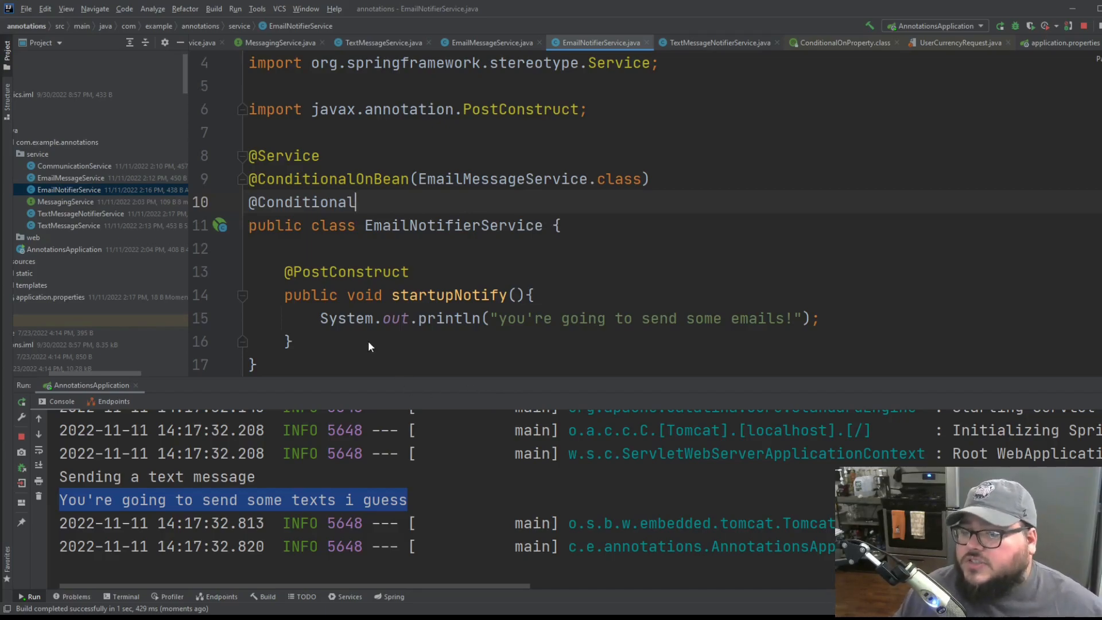
{"action": "mouse_move", "coordinate": [450, 235]}
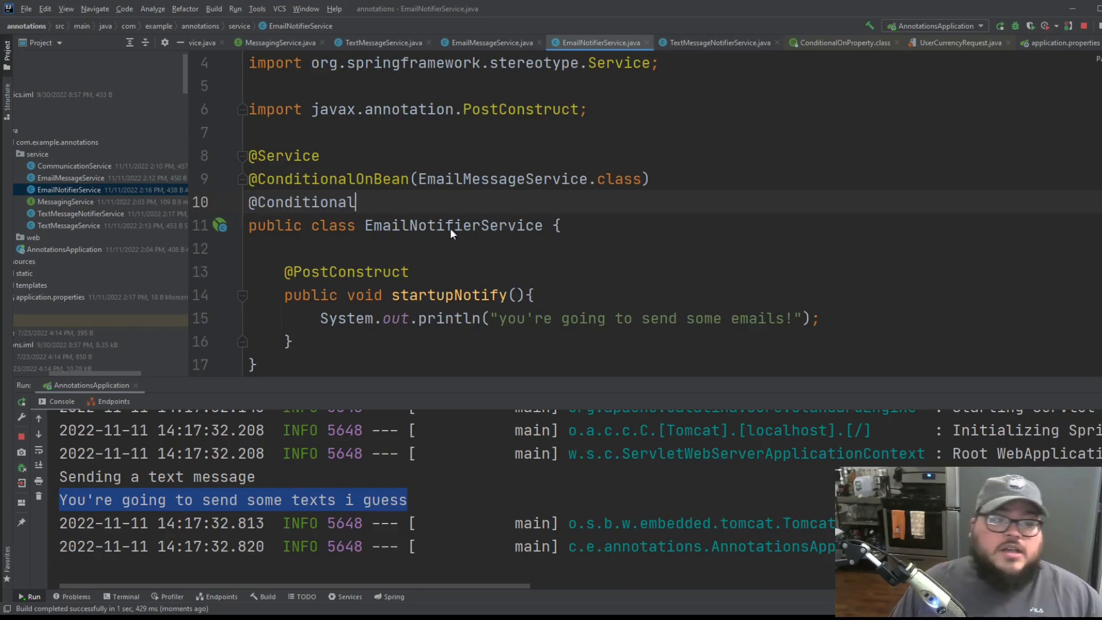
{"action": "key", "text": "Backspace"}
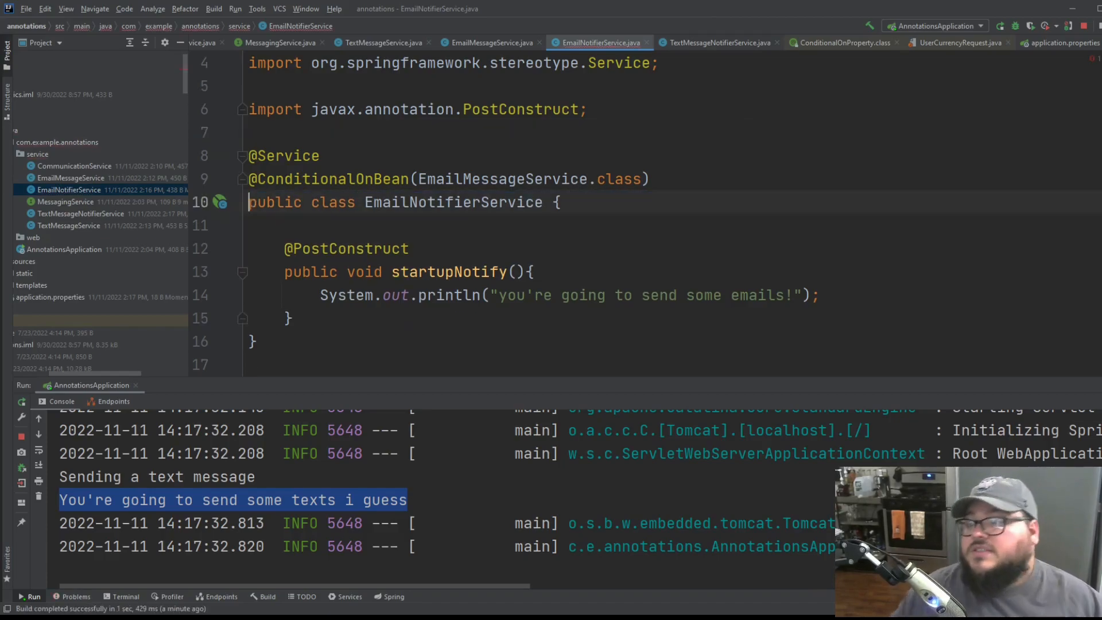